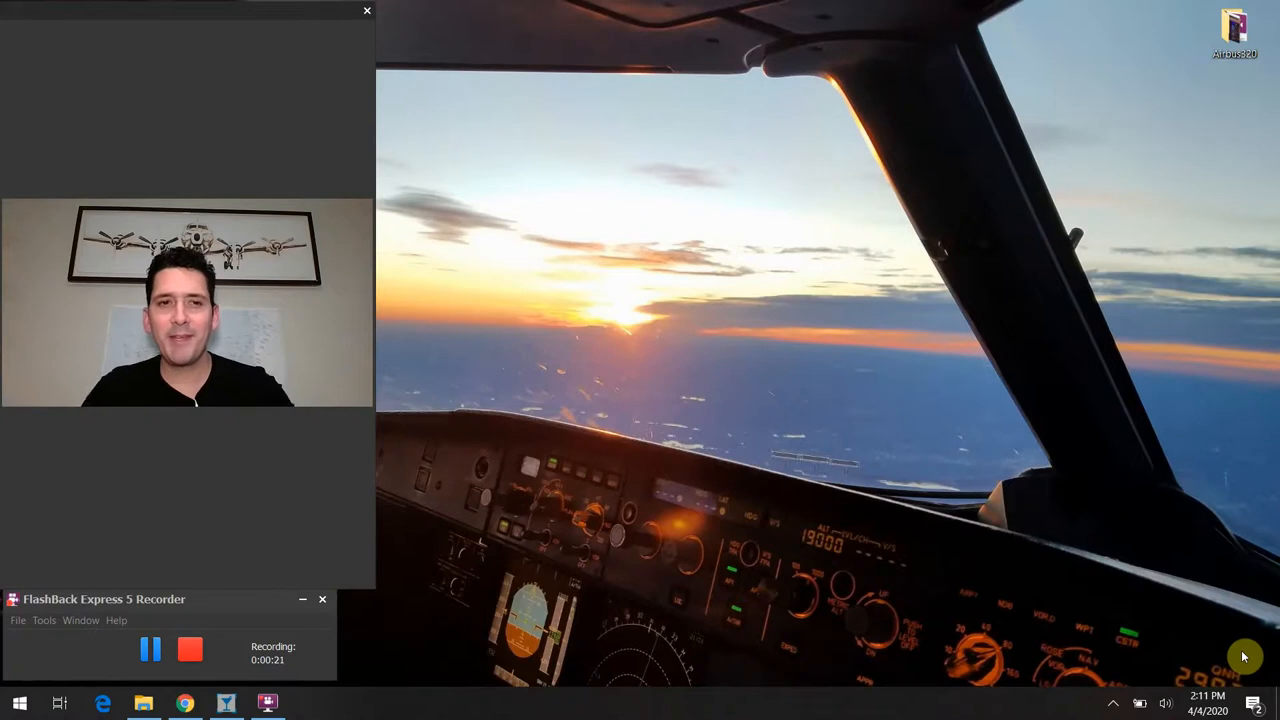
mouse_move(1246, 410)
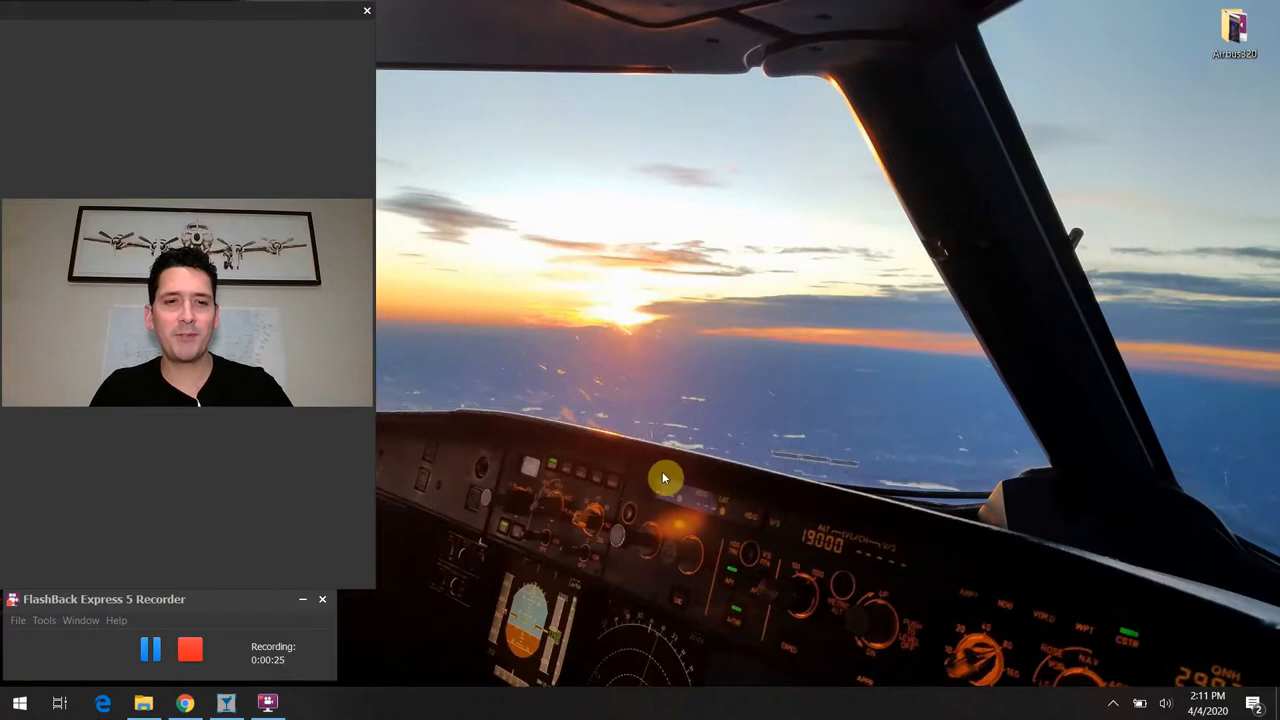
mouse_move(396, 710)
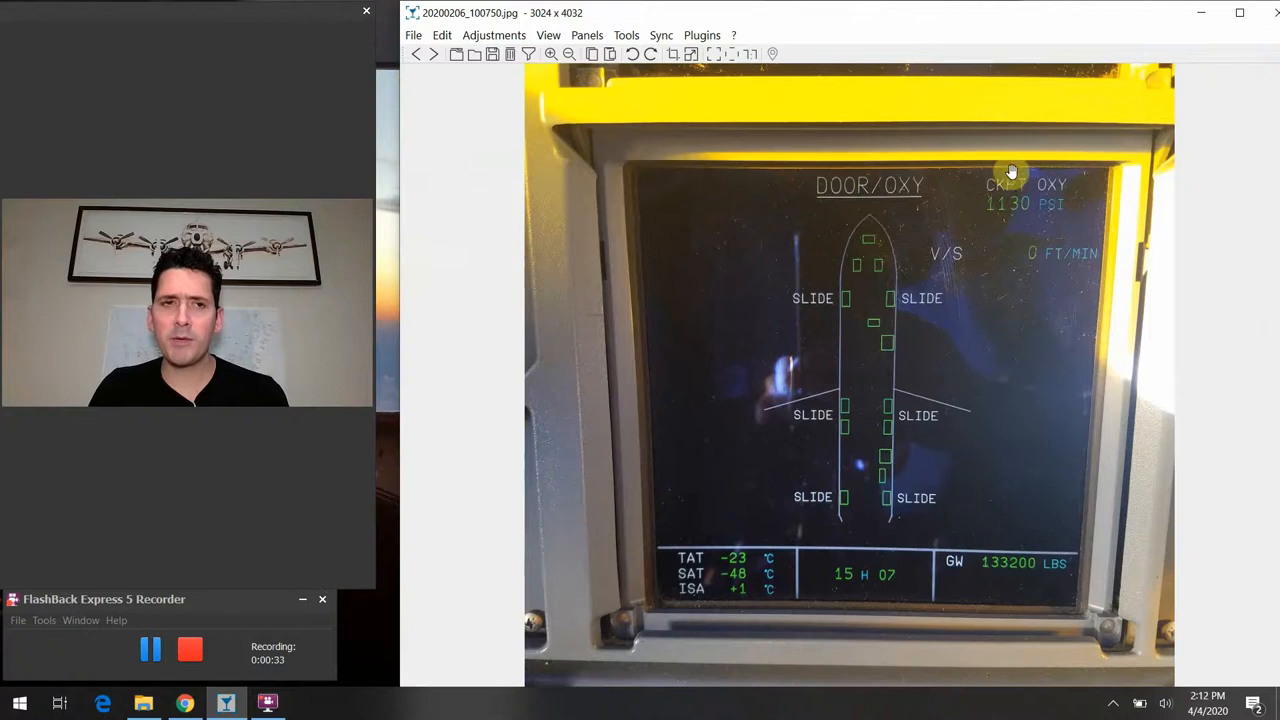
mouse_move(1078, 192)
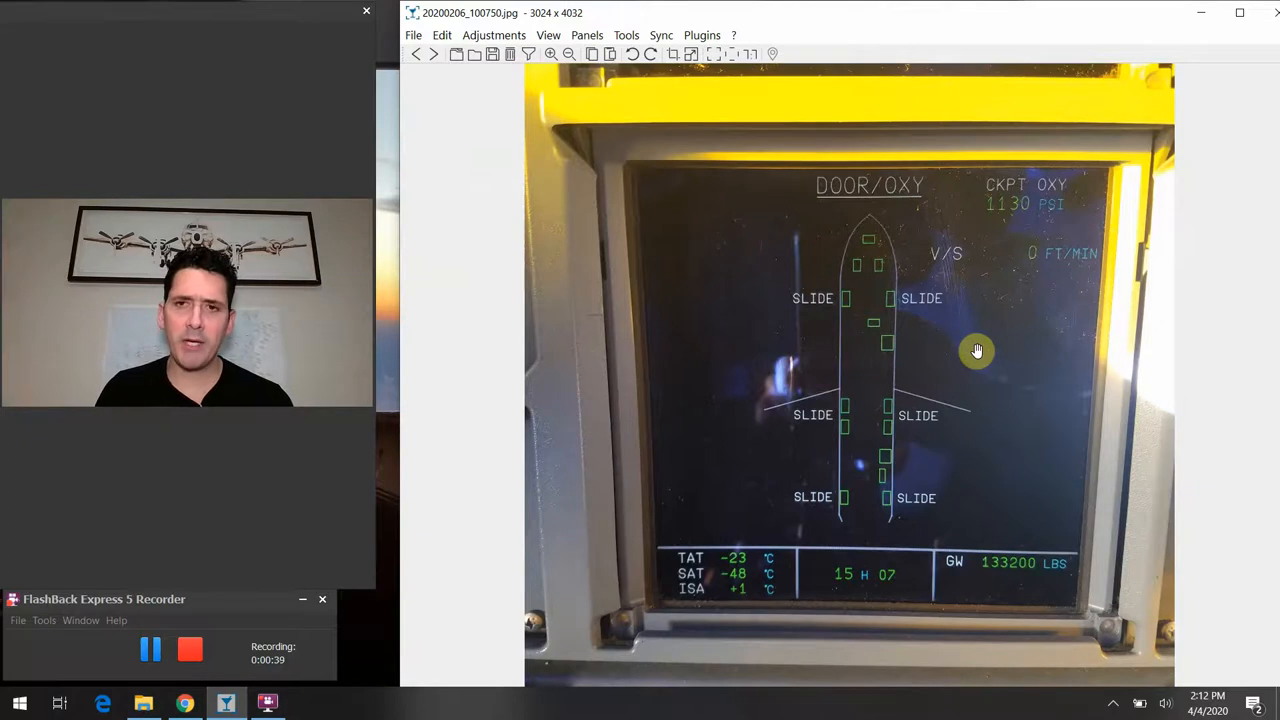
mouse_move(1024, 240)
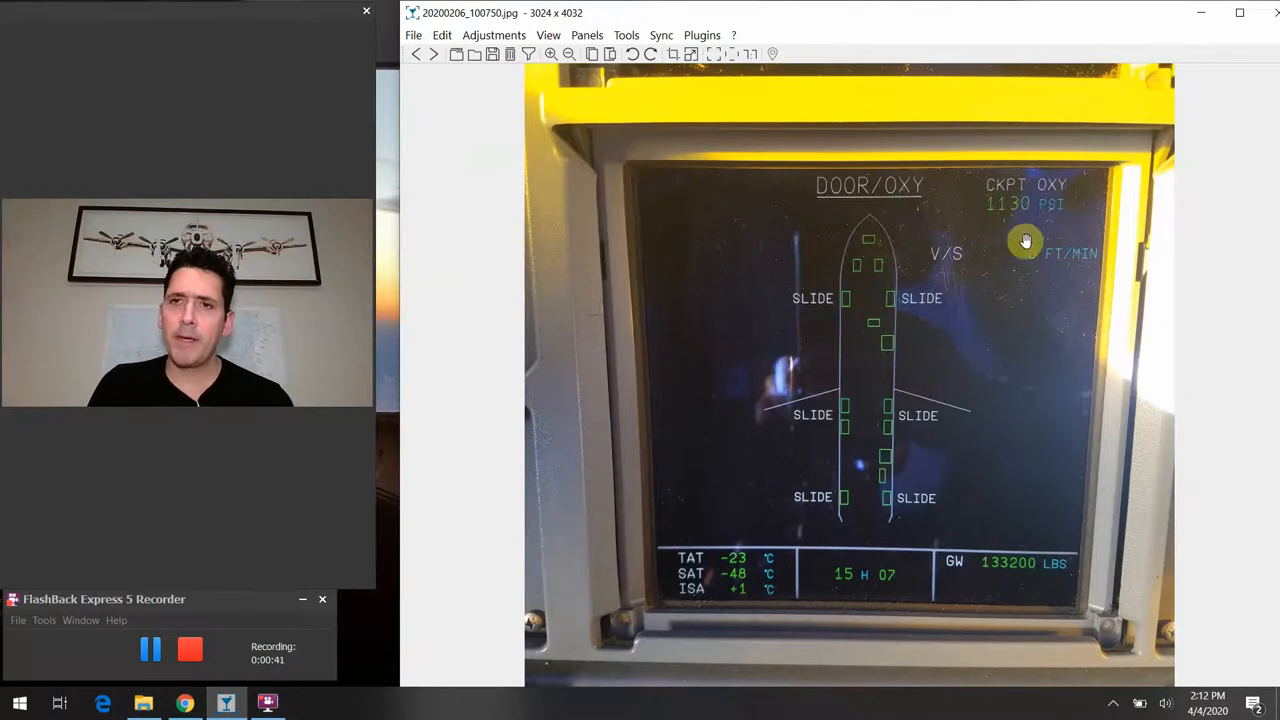
mouse_move(948, 392)
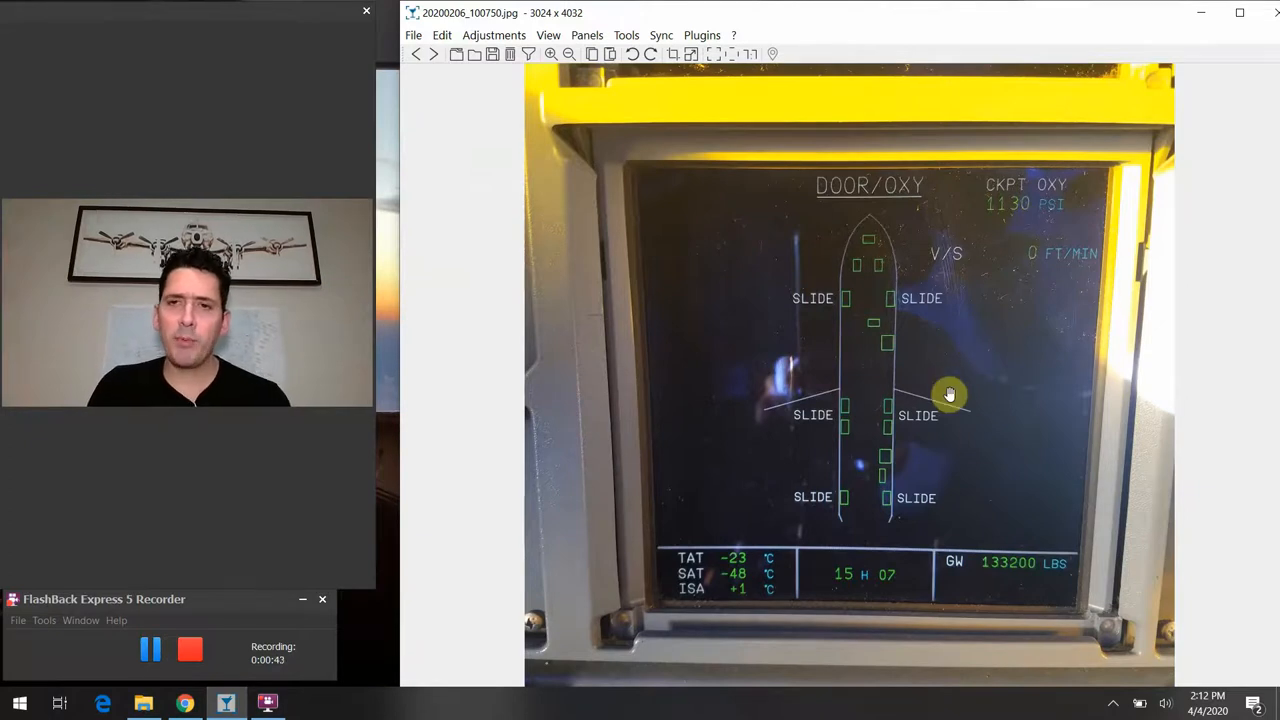
mouse_move(762, 586)
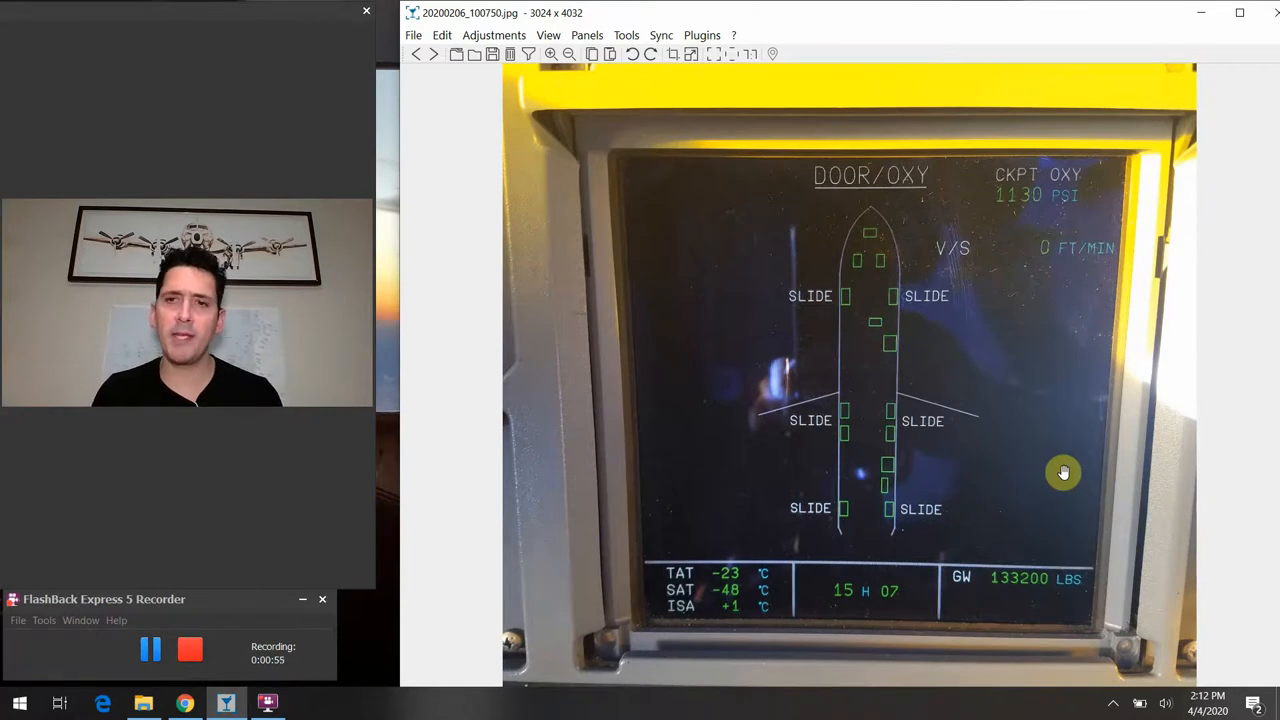
mouse_move(1032, 404)
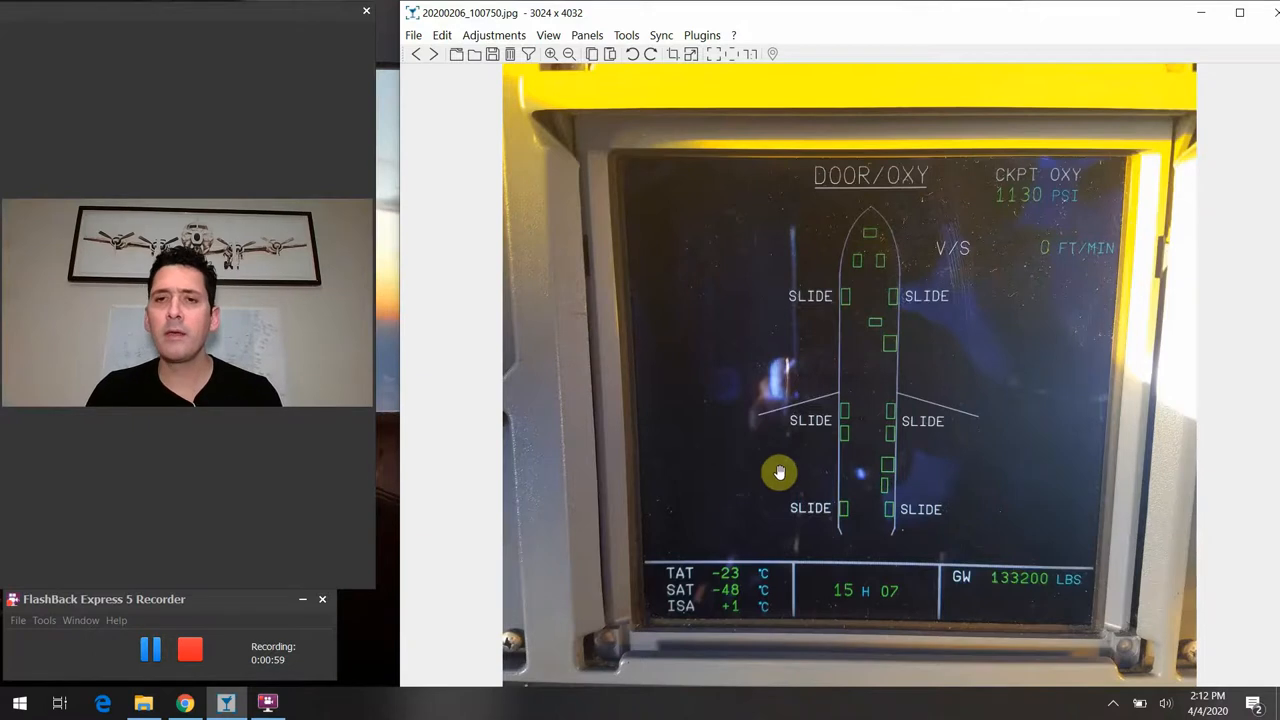
mouse_move(988, 362)
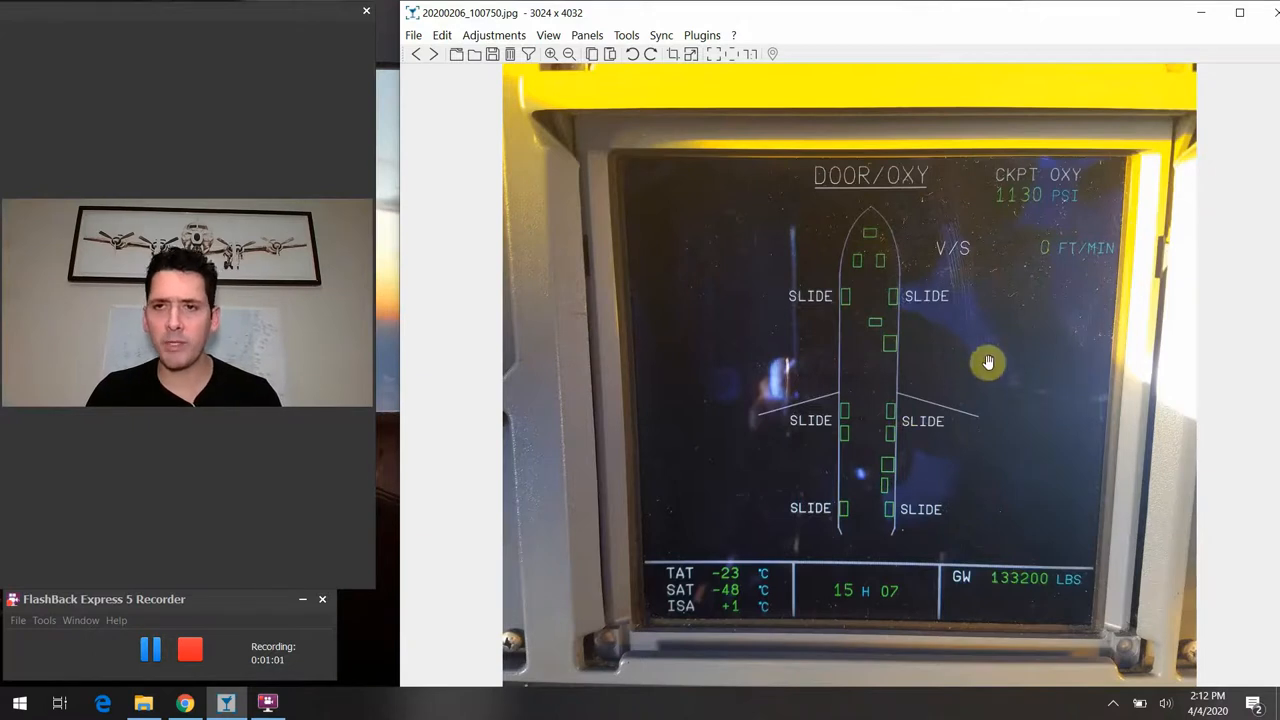
mouse_move(936, 392)
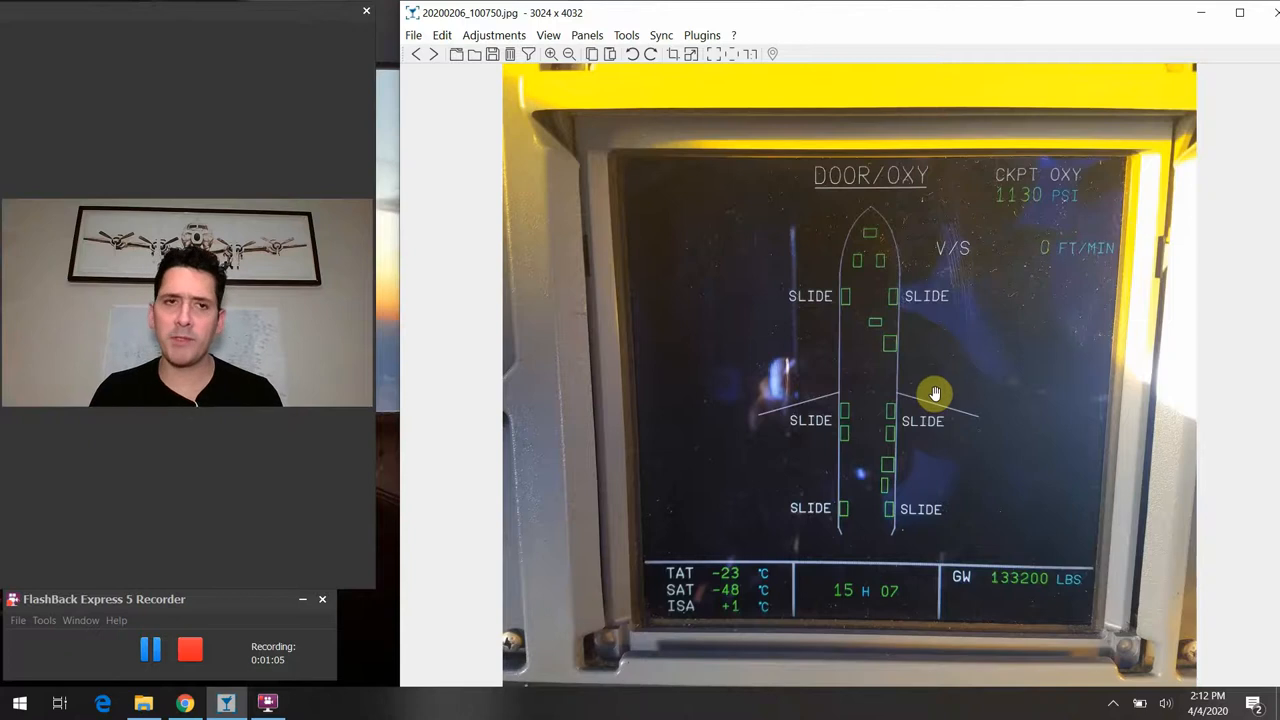
mouse_move(924, 352)
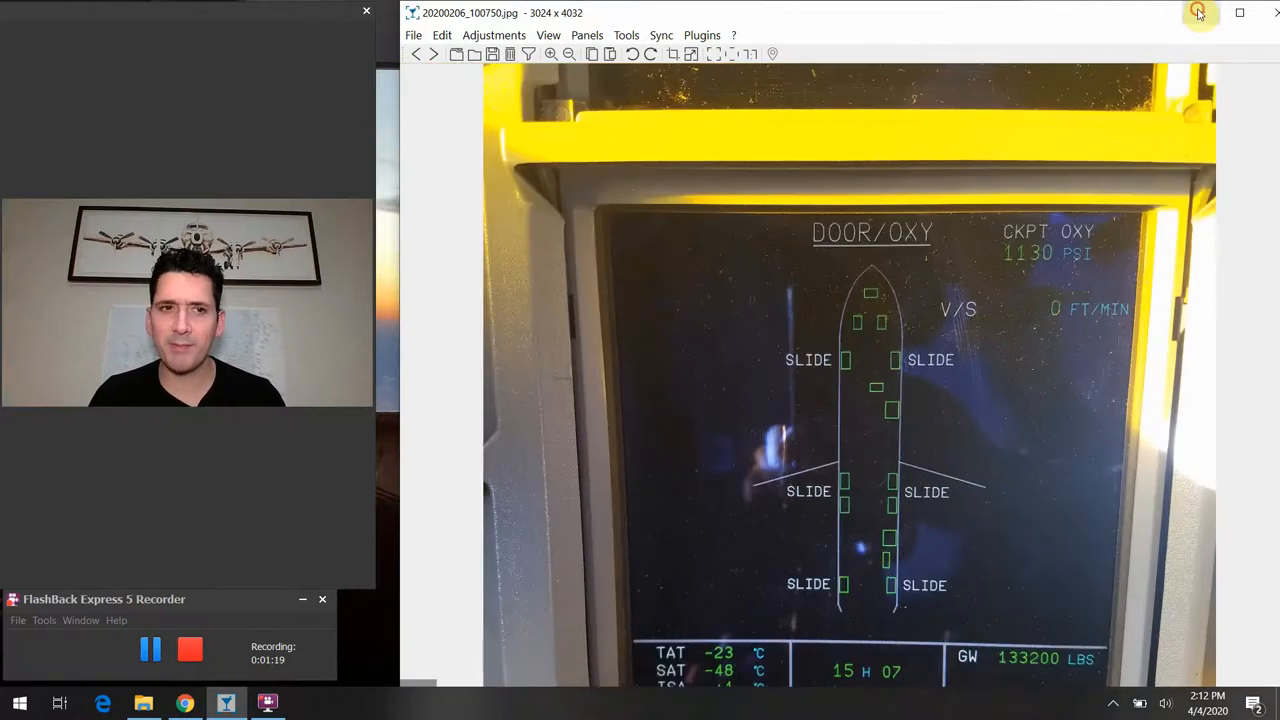
Return to the folder and load the FCOM DOOR/OXY schematic diagram image
left_click(1198, 12)
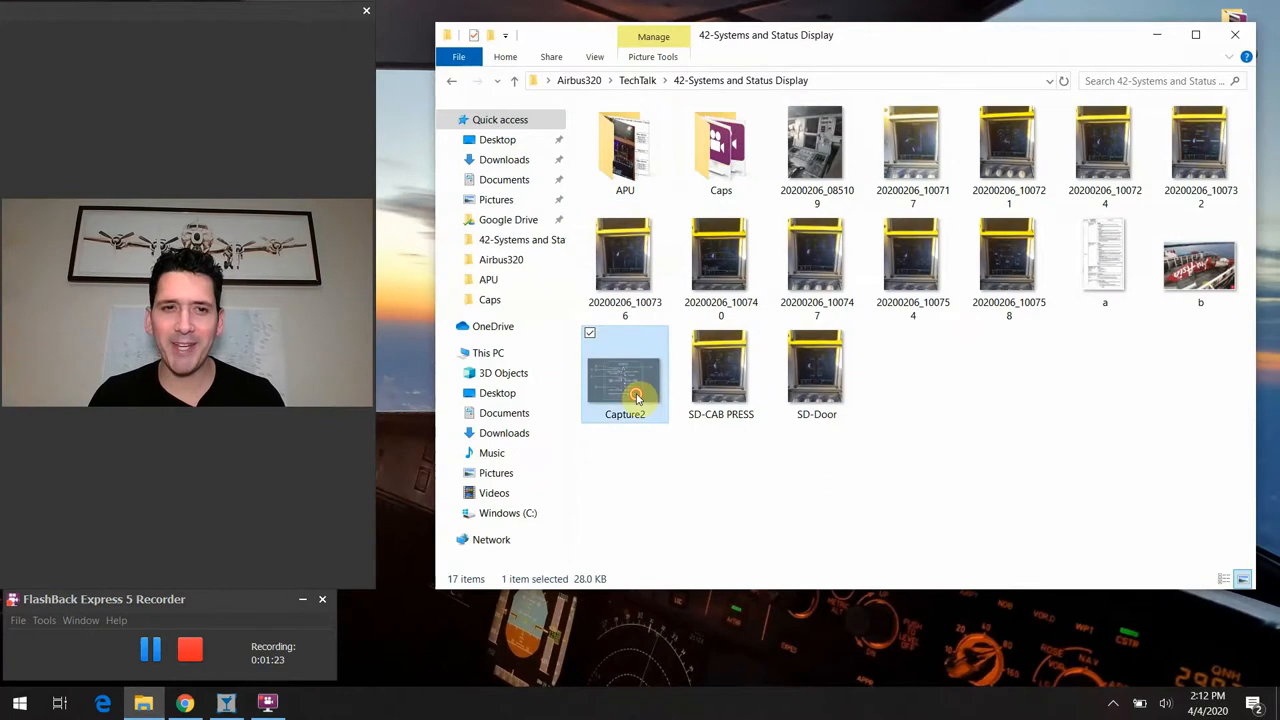
double_click(624, 376)
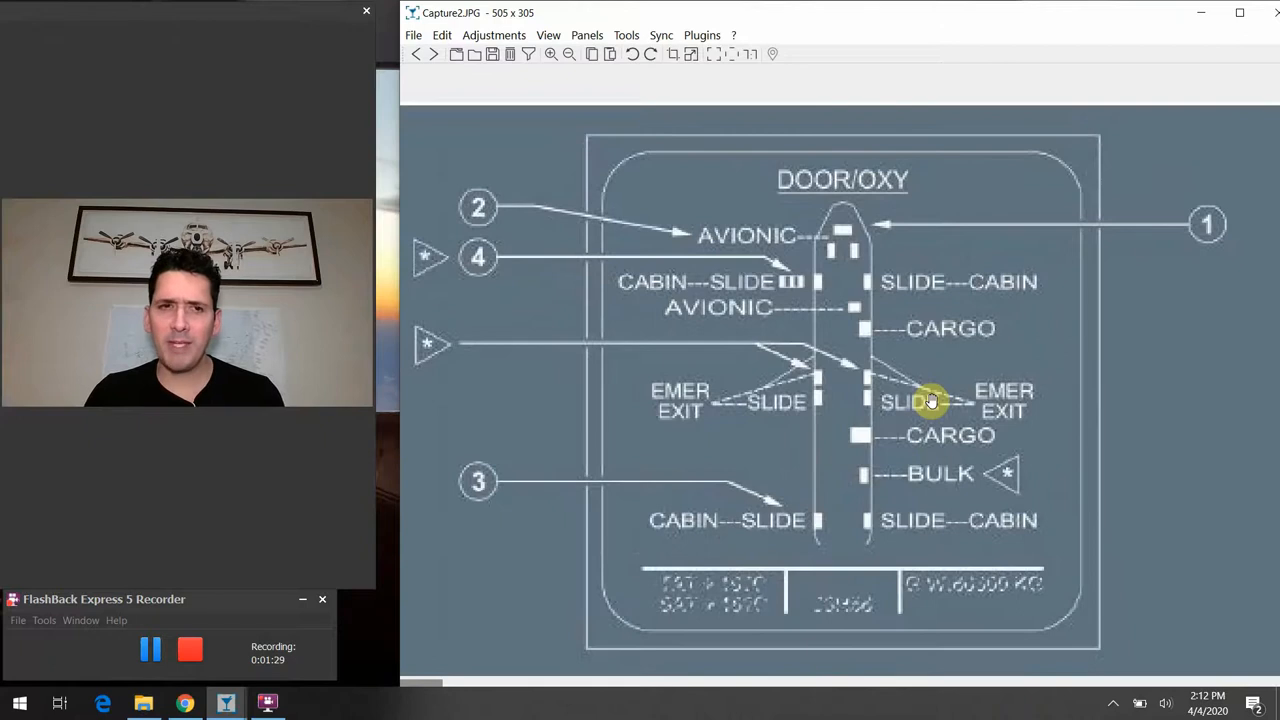
mouse_move(940, 316)
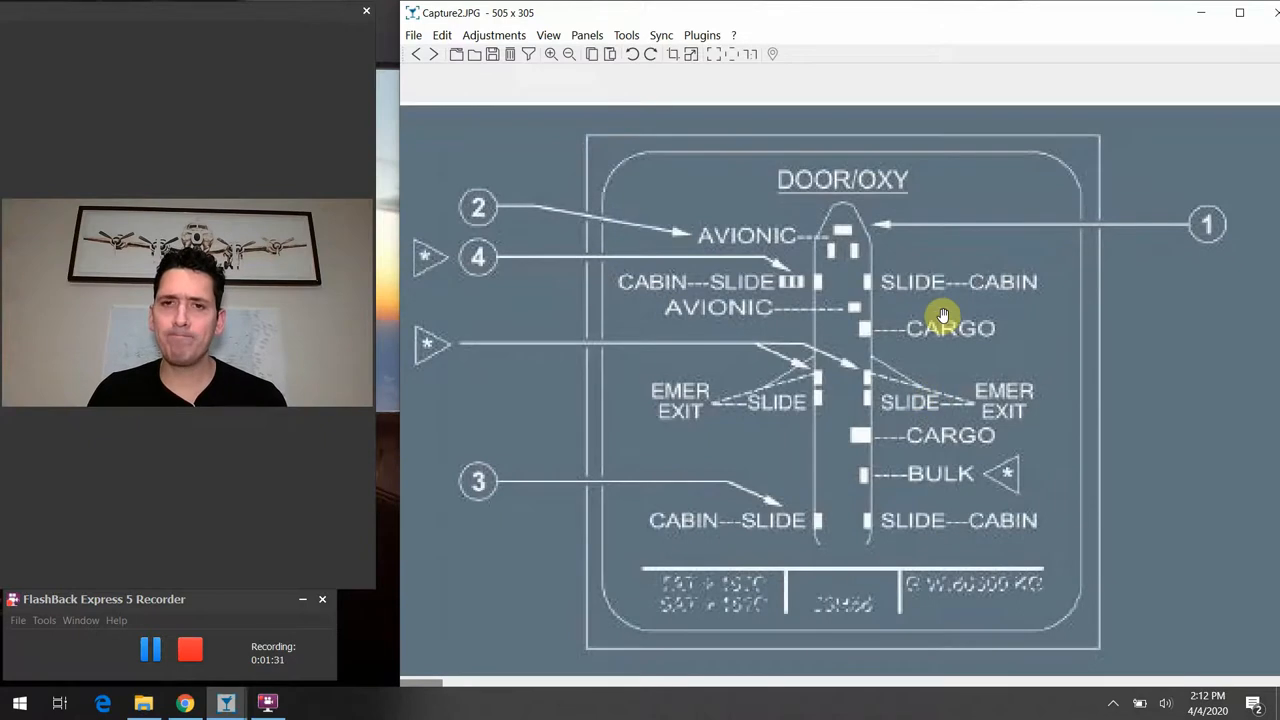
mouse_move(820, 250)
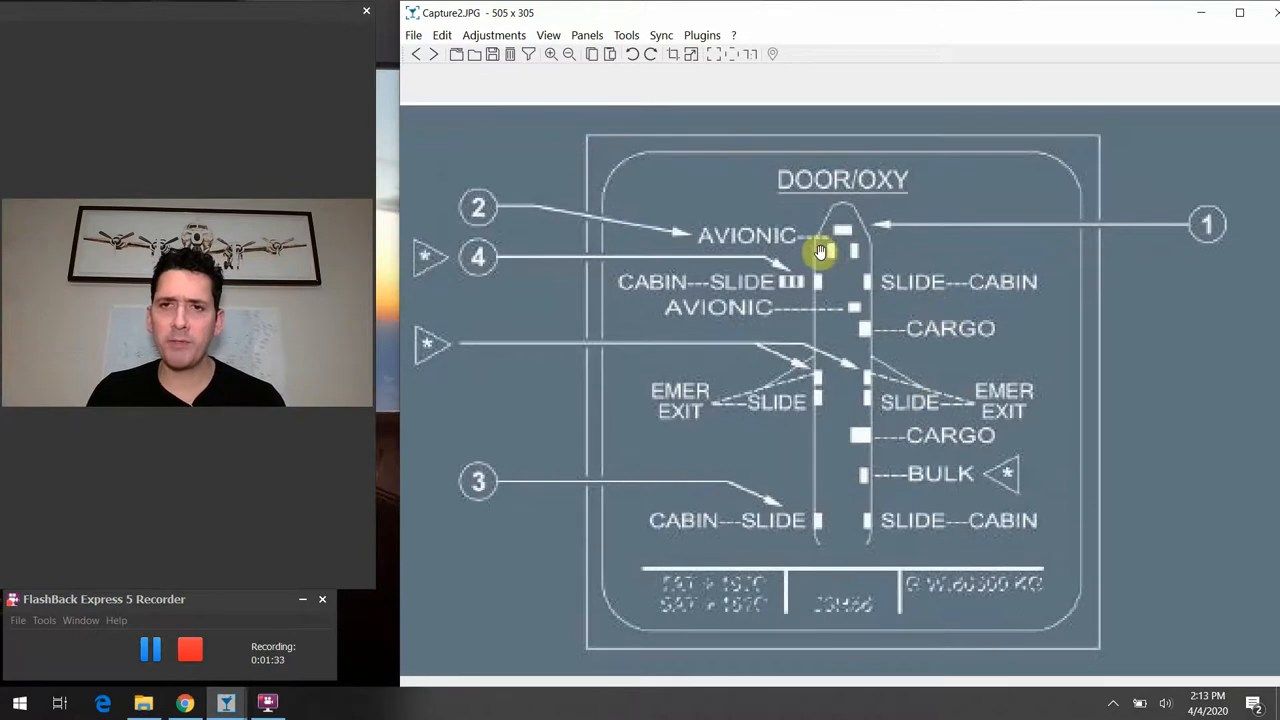
mouse_move(736, 528)
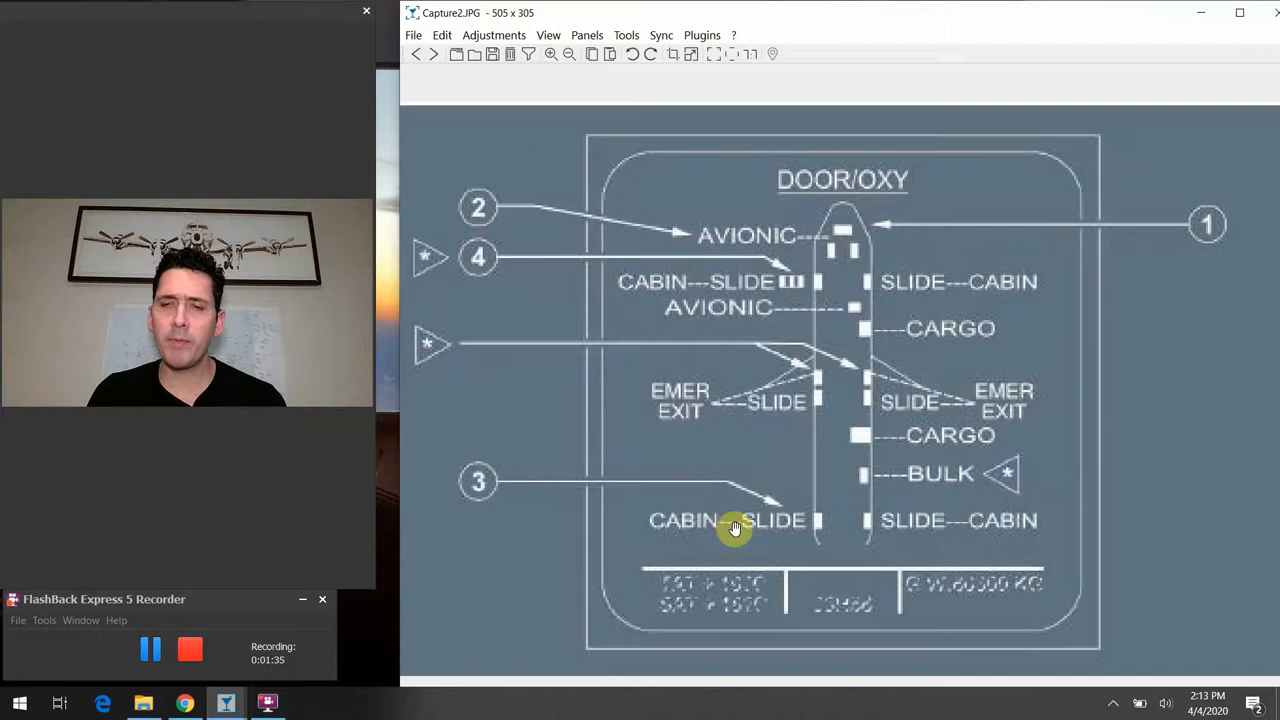
mouse_move(1036, 392)
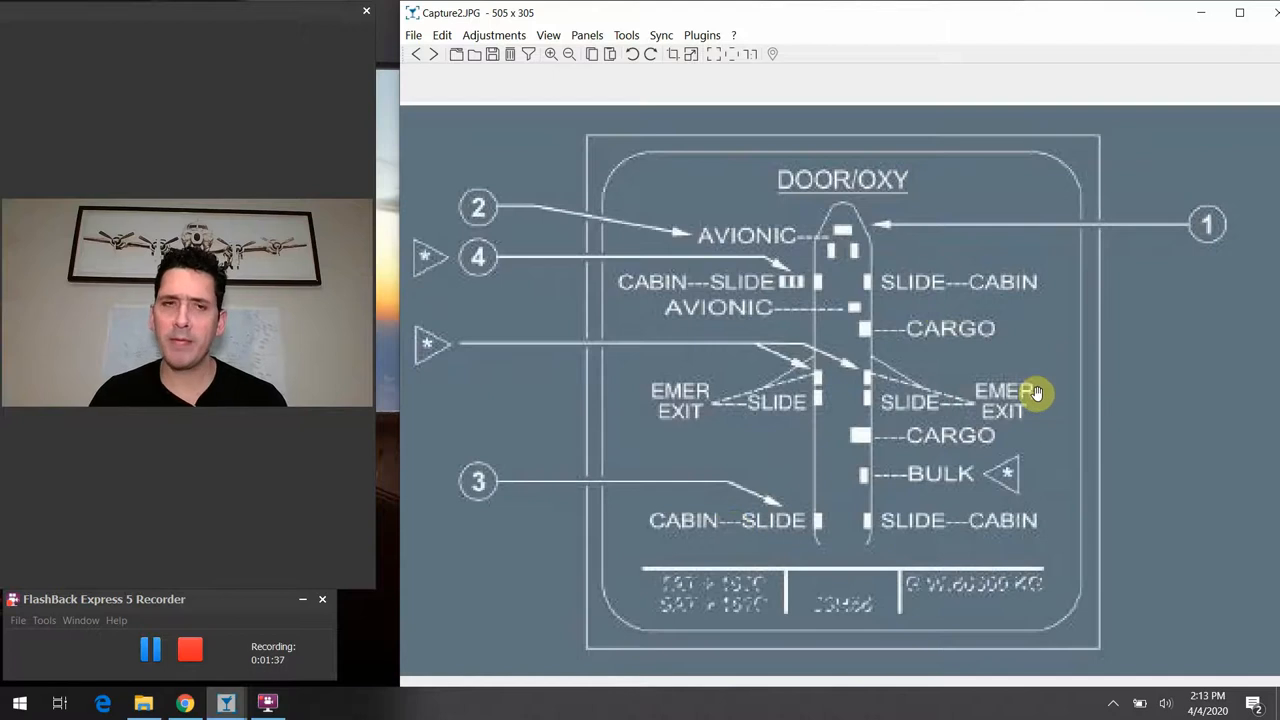
mouse_move(1024, 512)
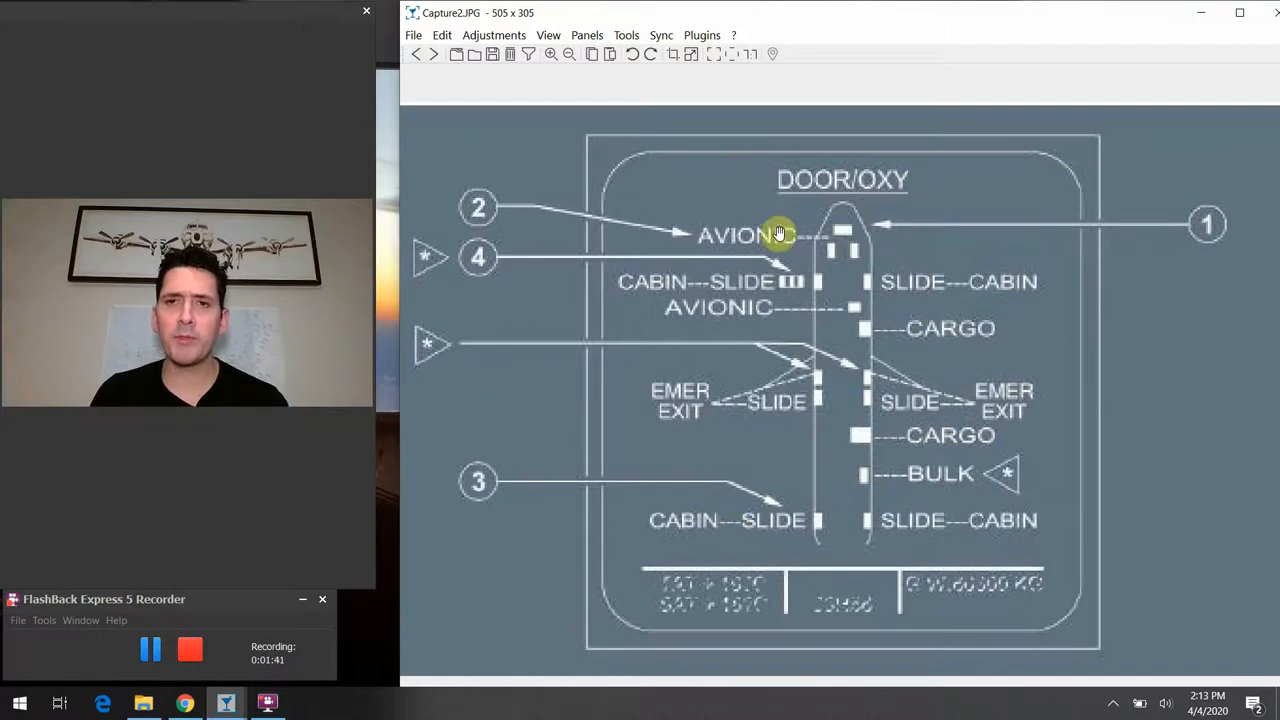
mouse_move(798, 364)
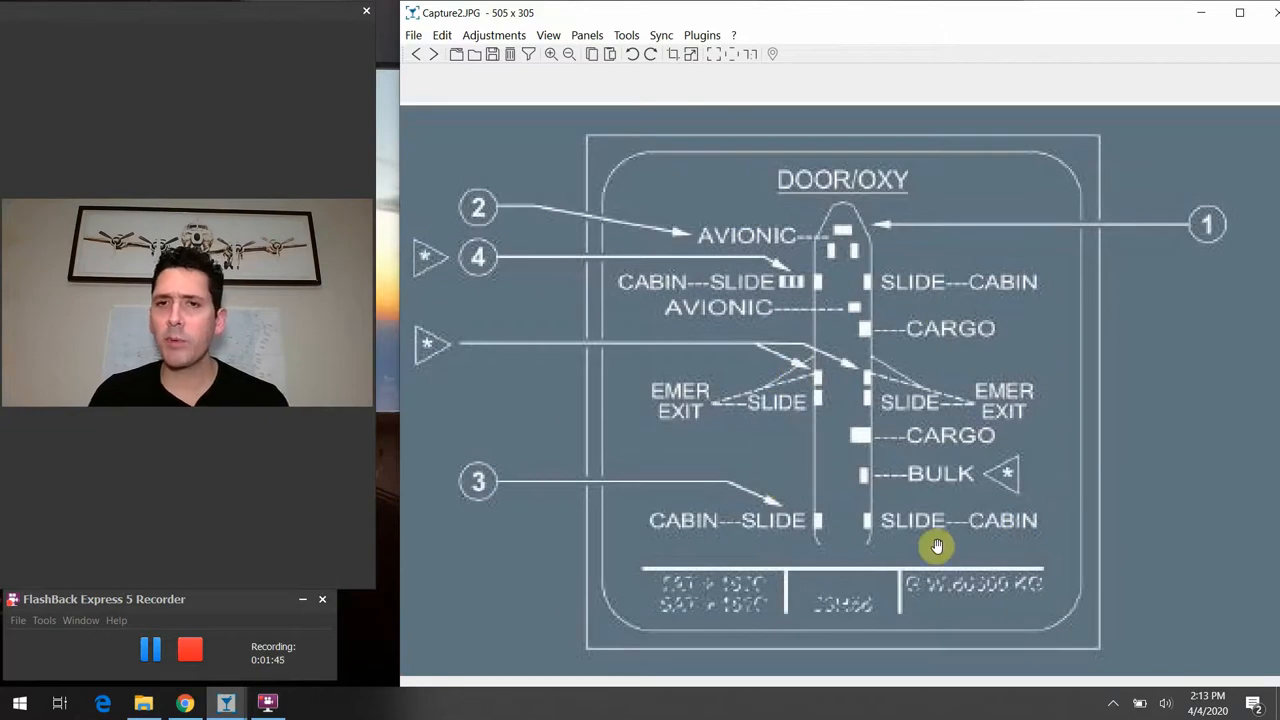
mouse_move(906, 332)
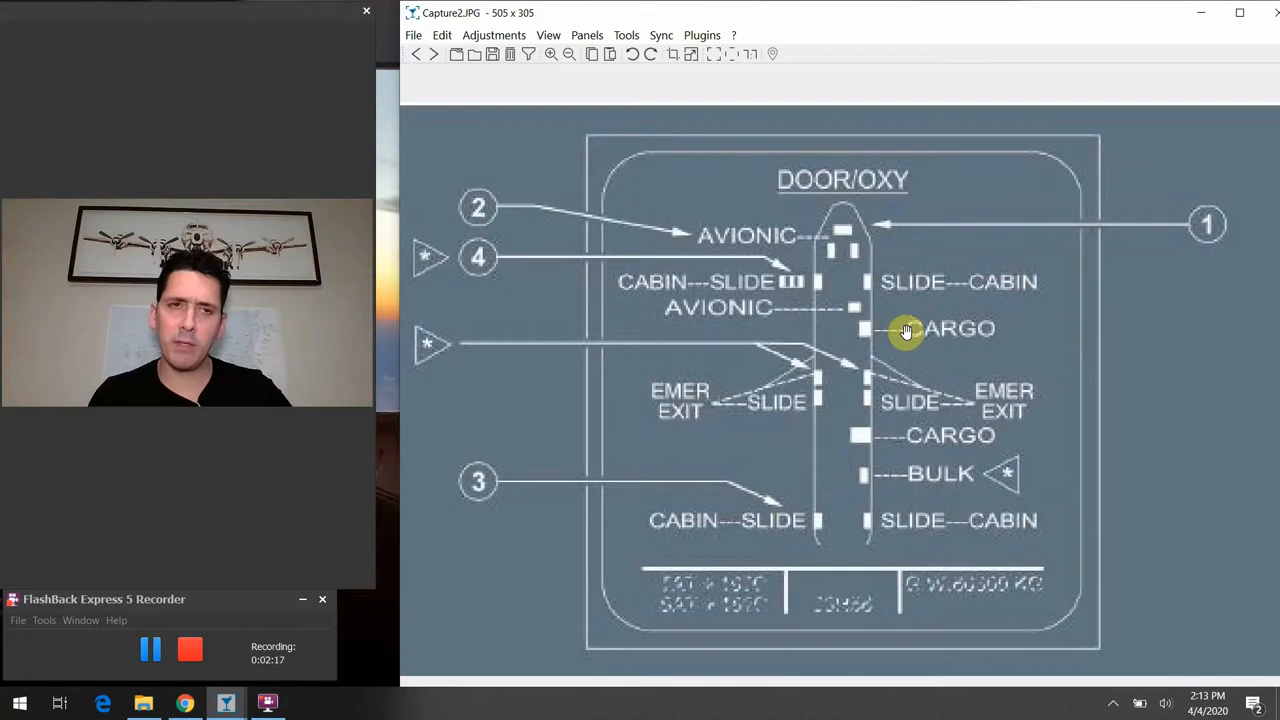
mouse_move(1044, 260)
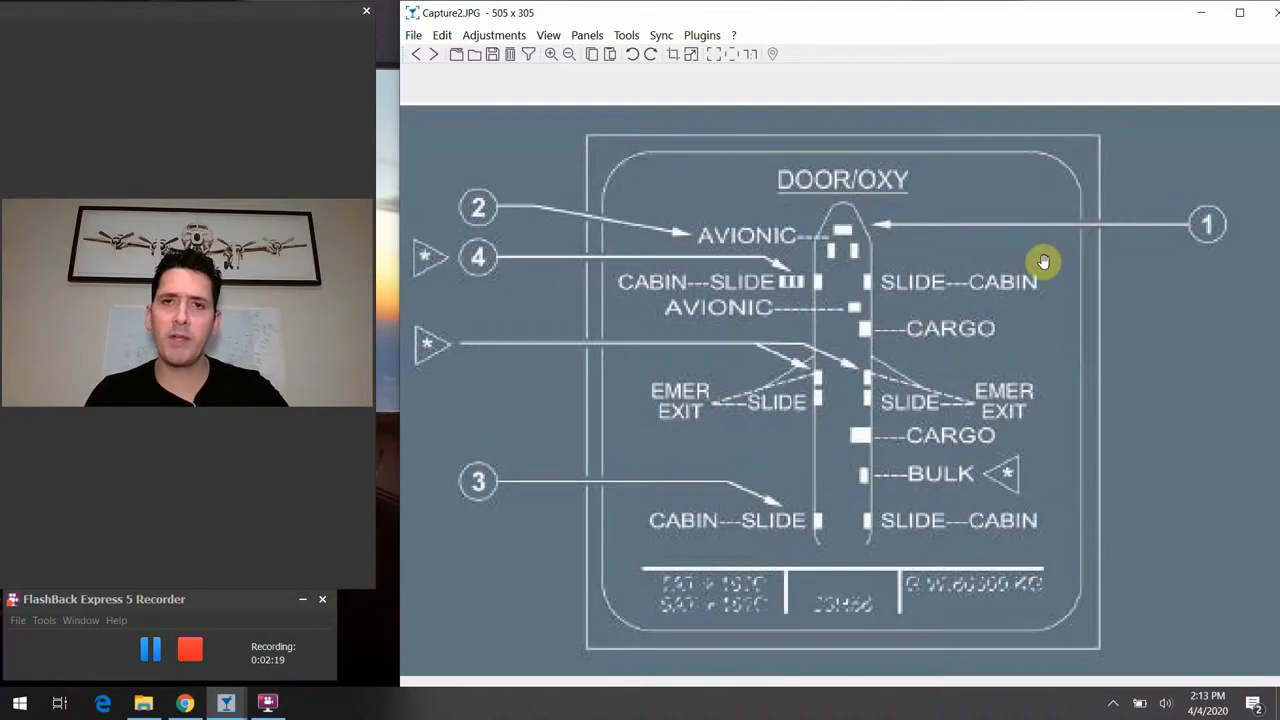
mouse_move(856, 540)
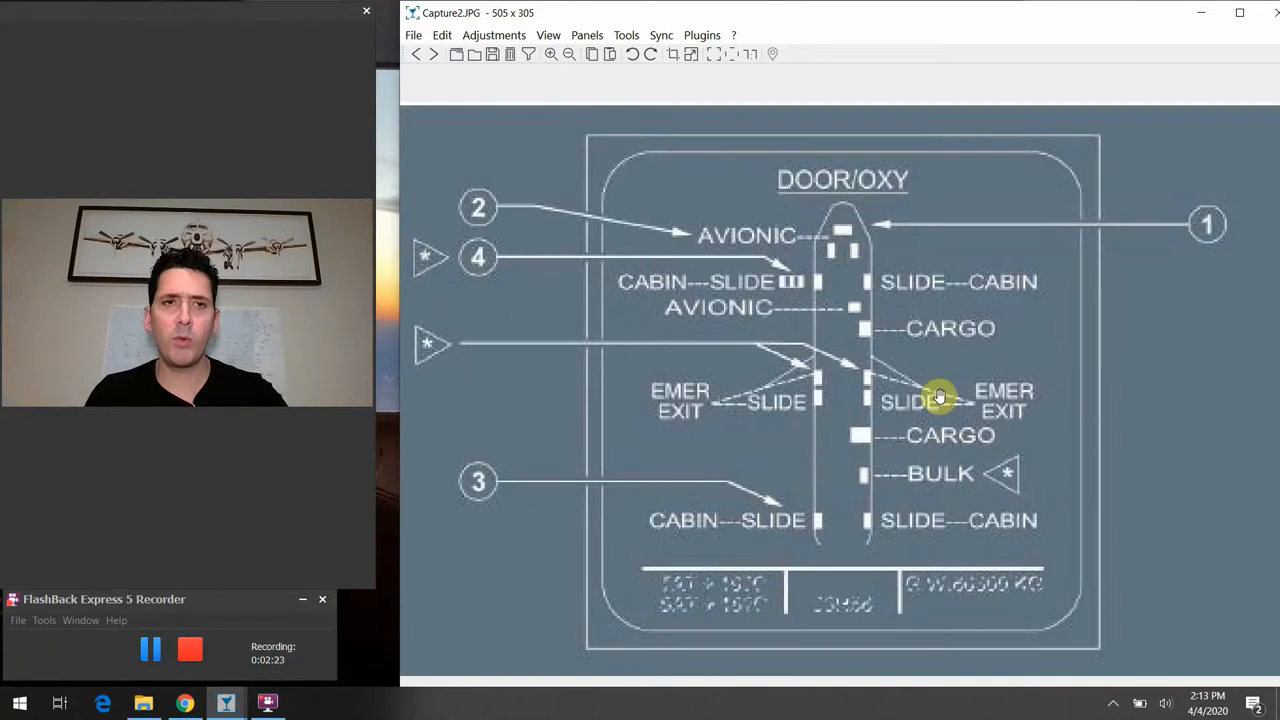
mouse_move(930, 442)
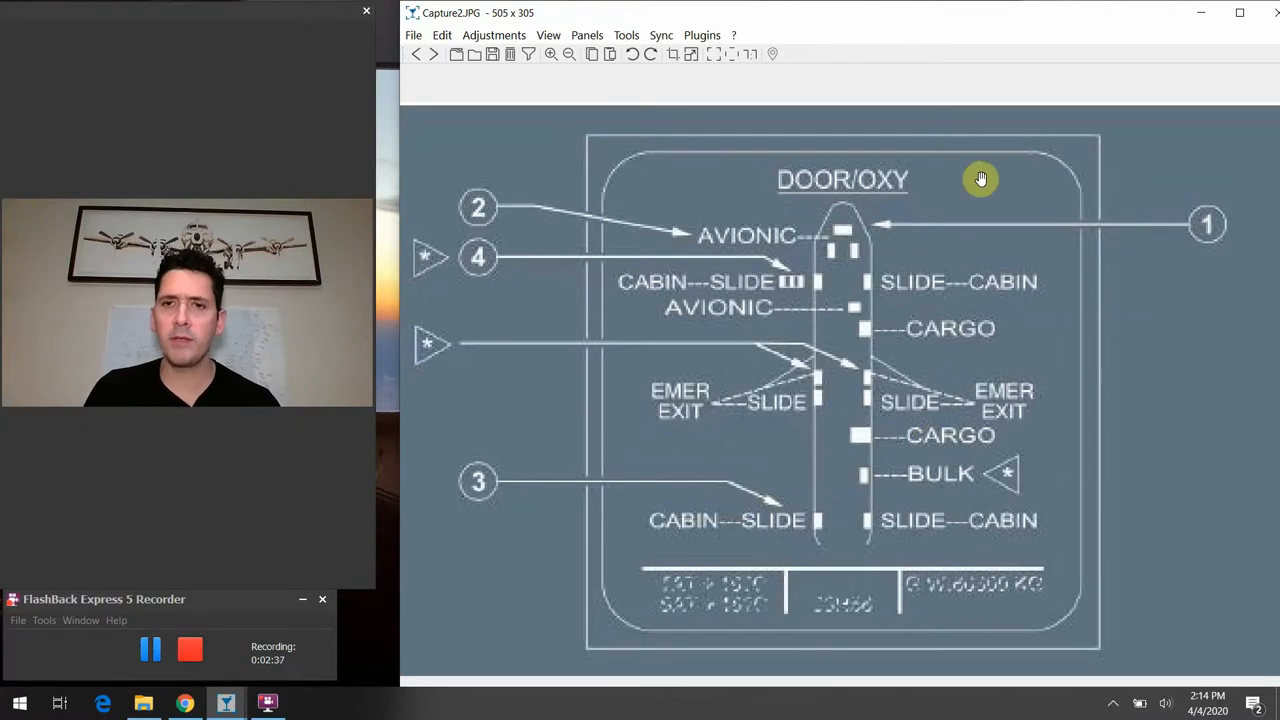
mouse_move(960, 288)
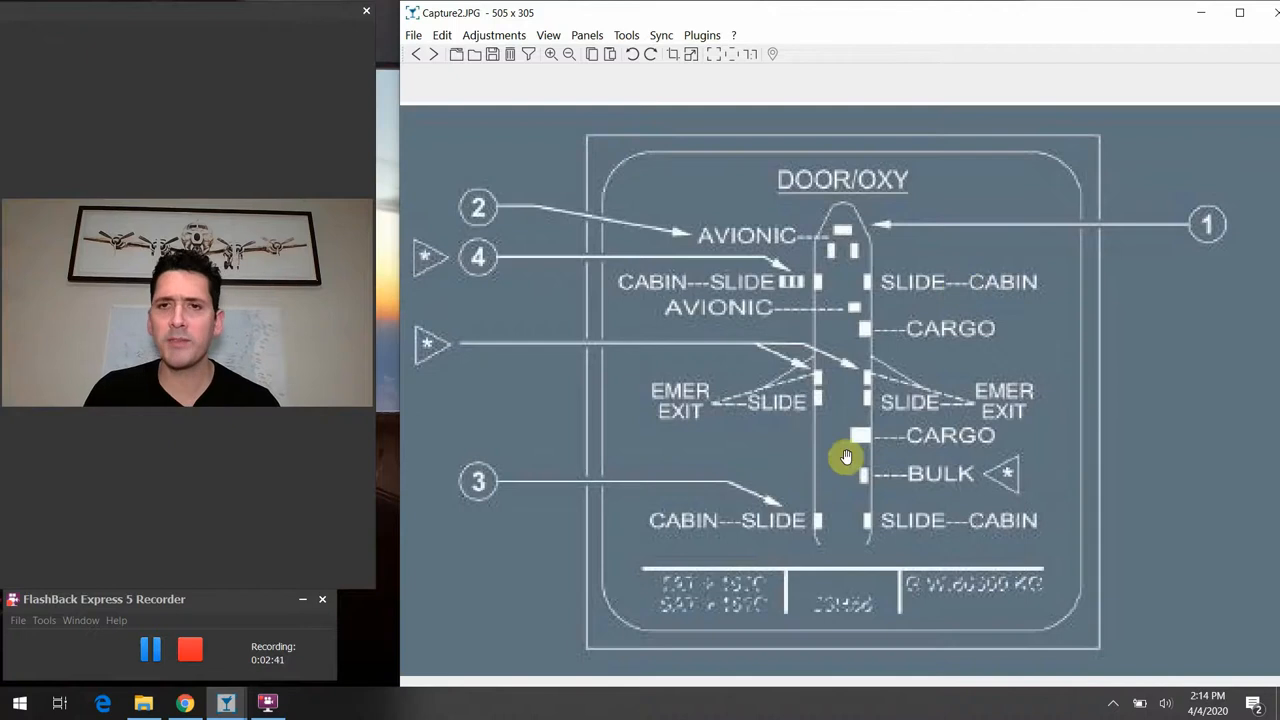
mouse_move(752, 330)
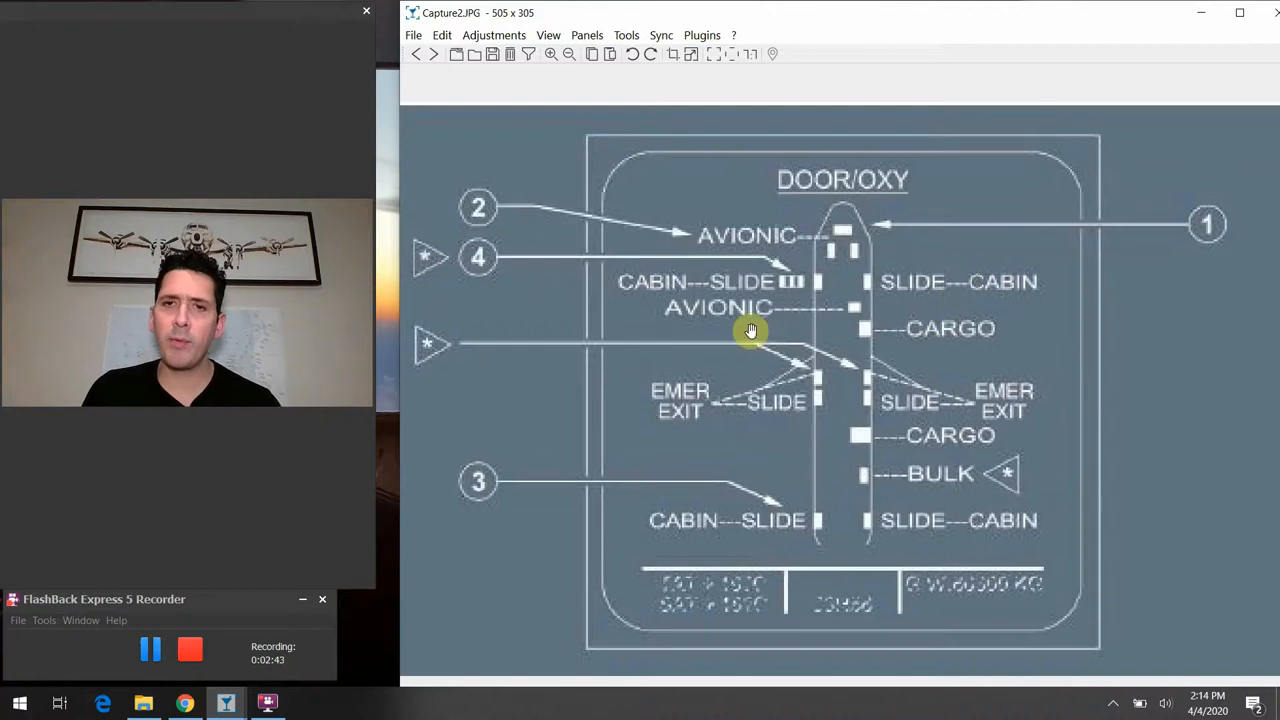
mouse_move(870, 360)
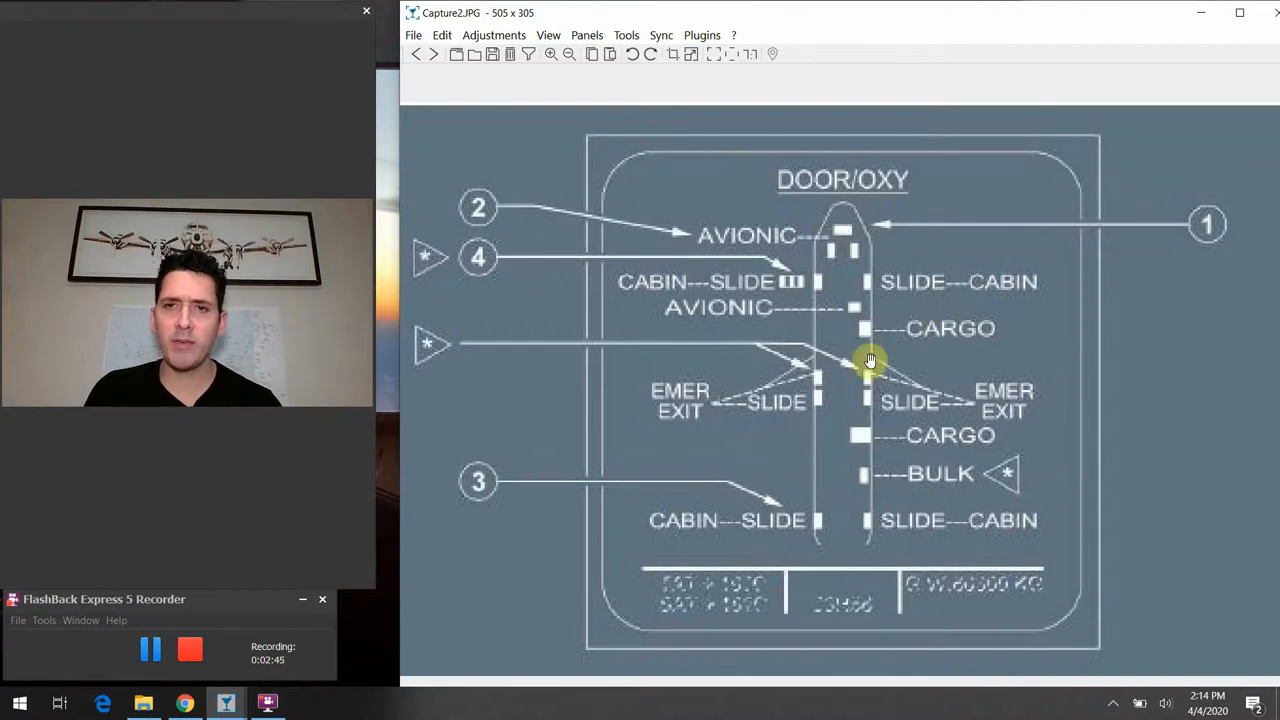
mouse_move(956, 464)
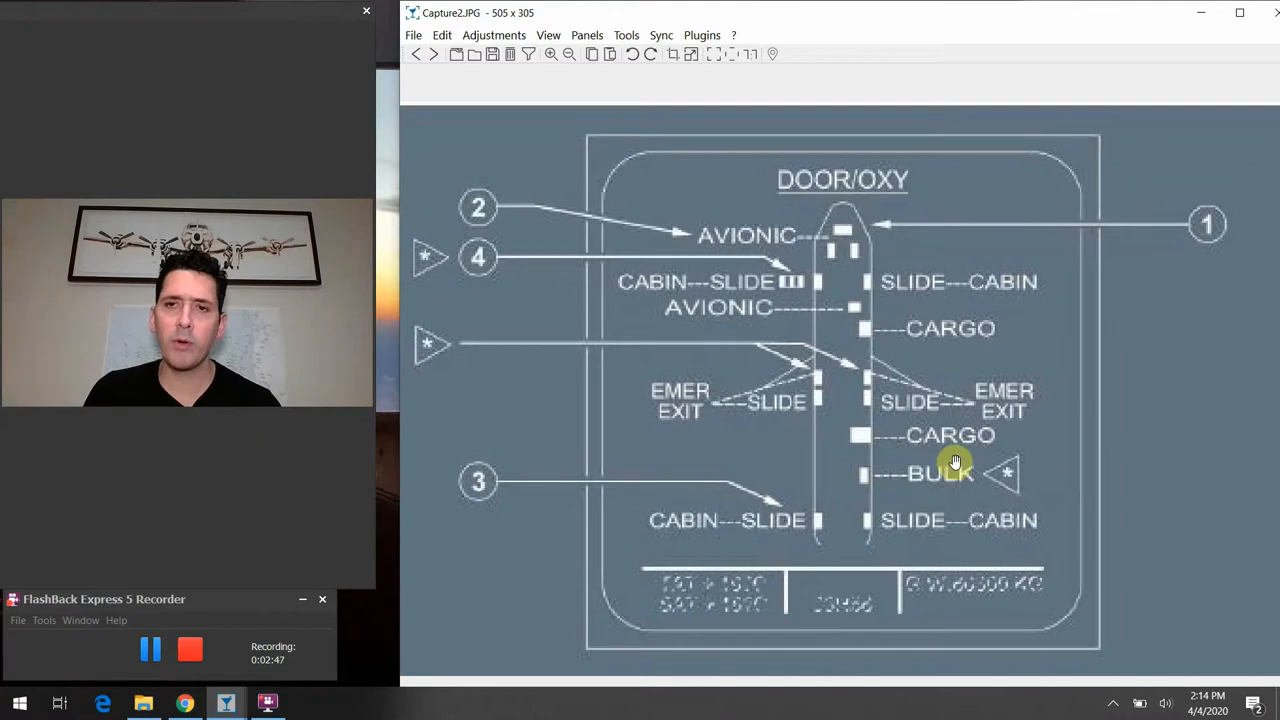
mouse_move(958, 288)
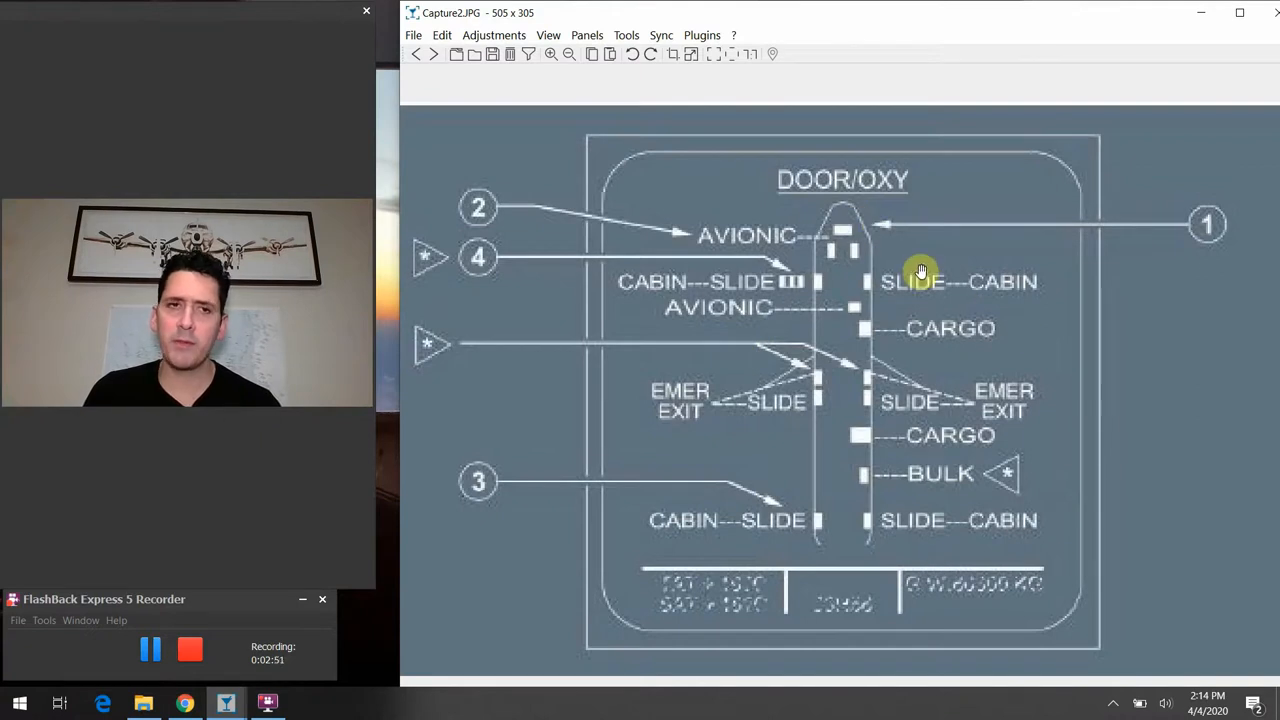
mouse_move(1030, 398)
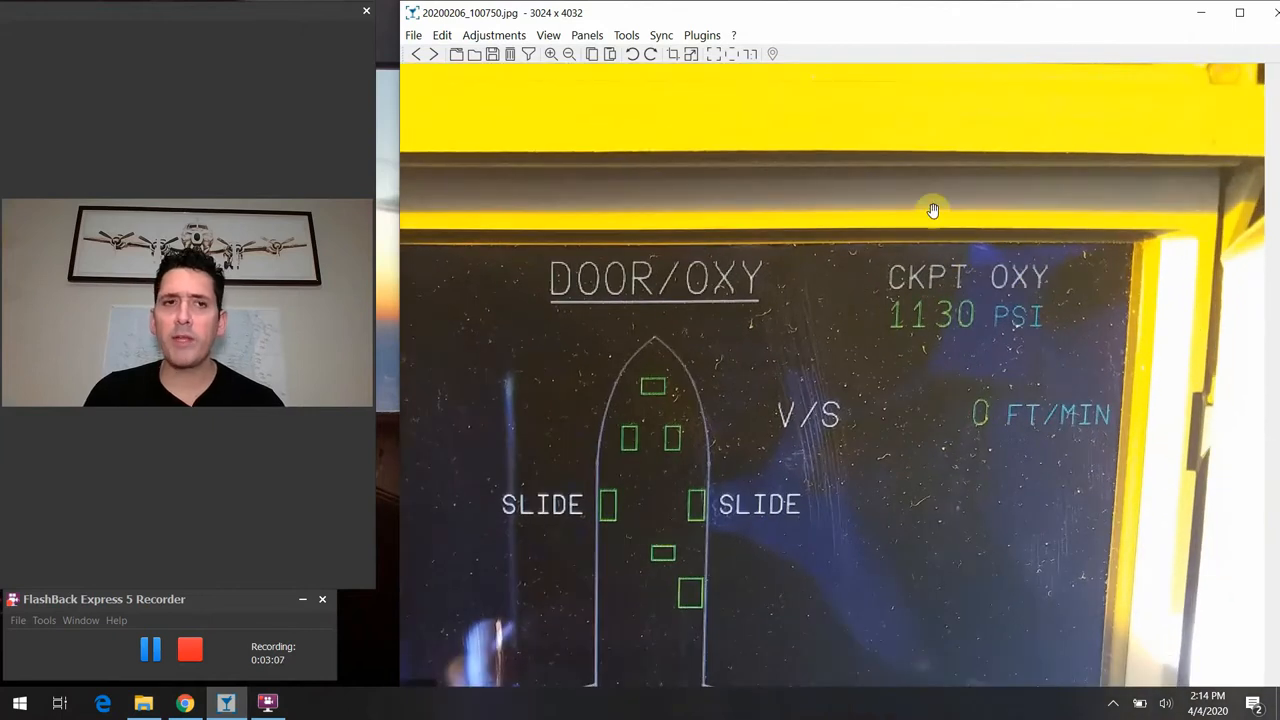
mouse_move(1058, 360)
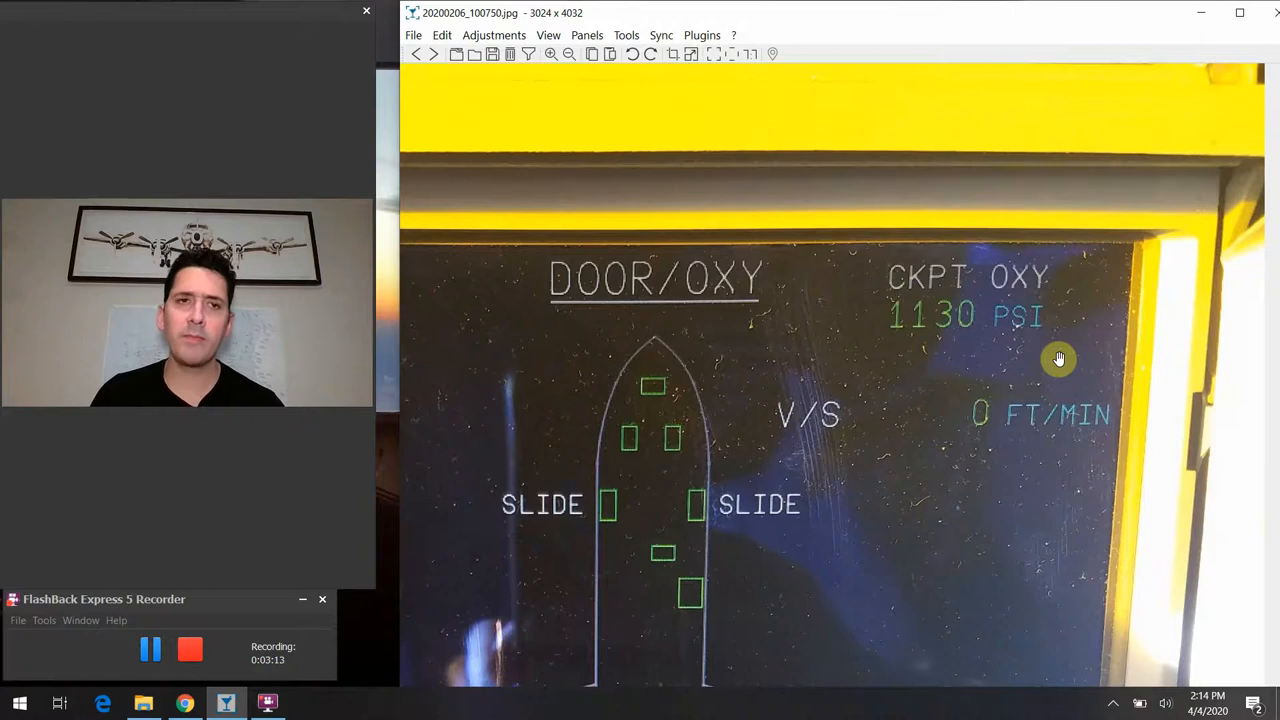
mouse_move(992, 260)
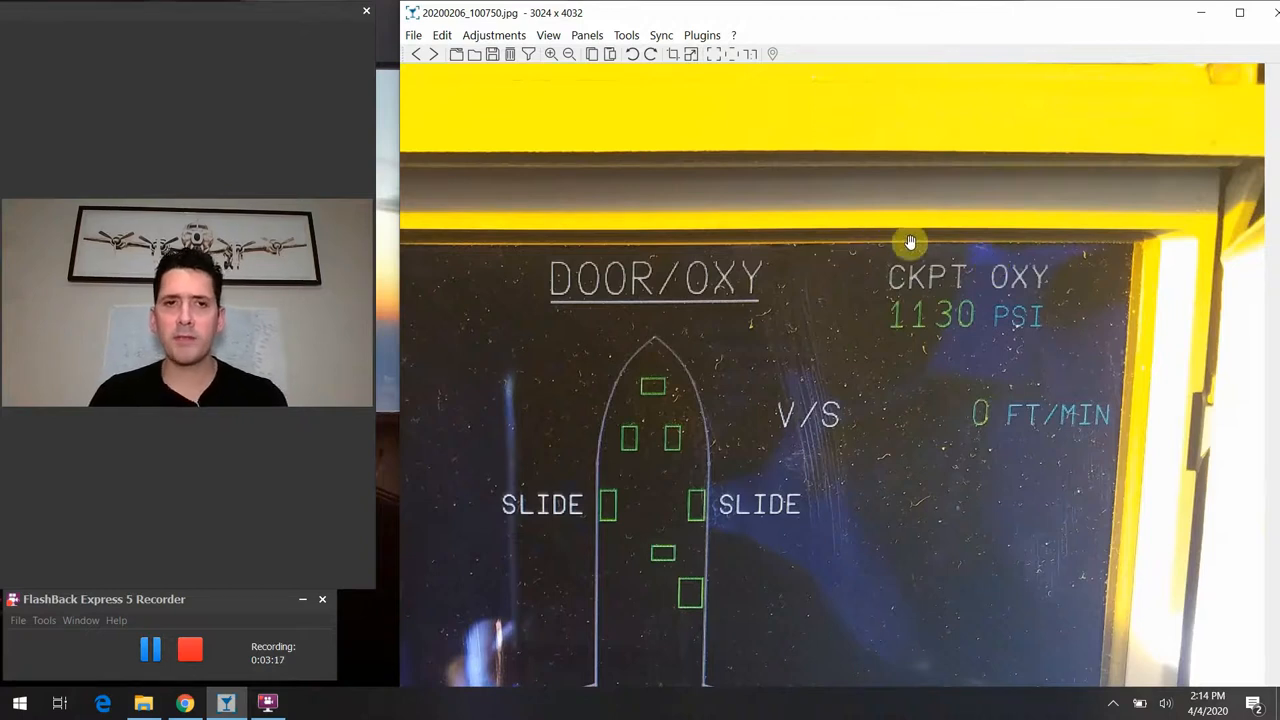
mouse_move(1022, 380)
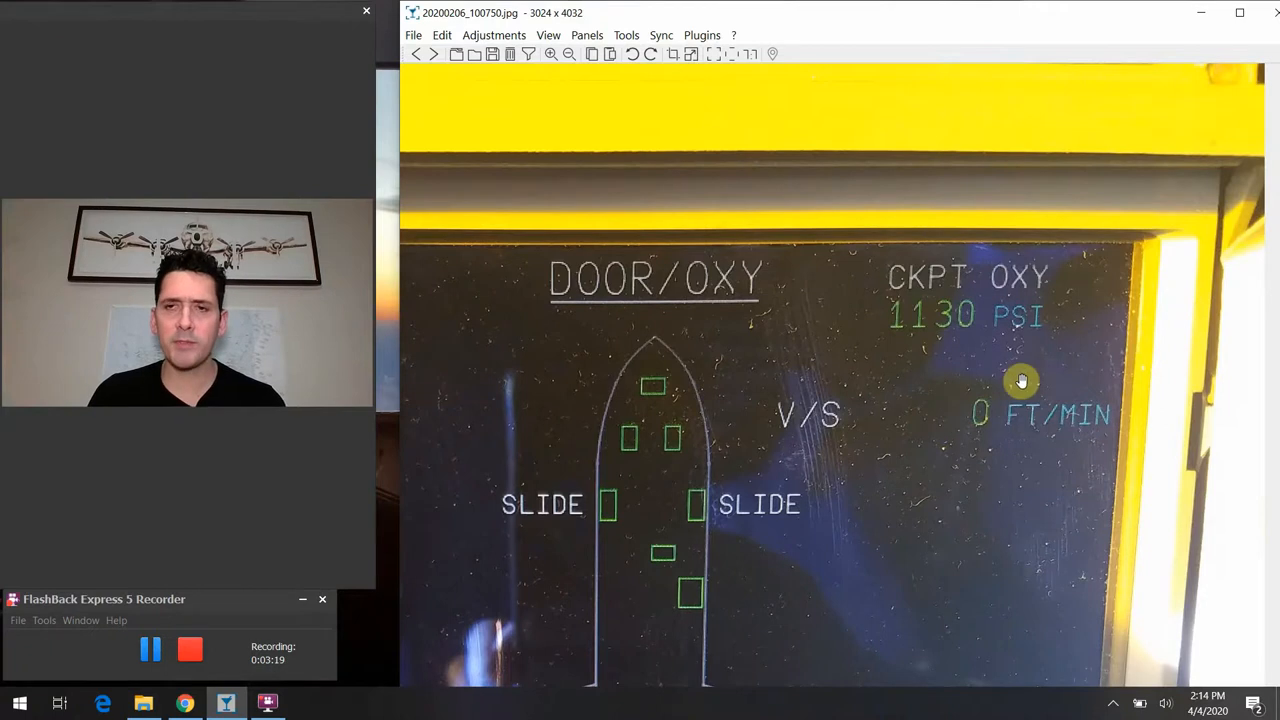
mouse_move(1004, 348)
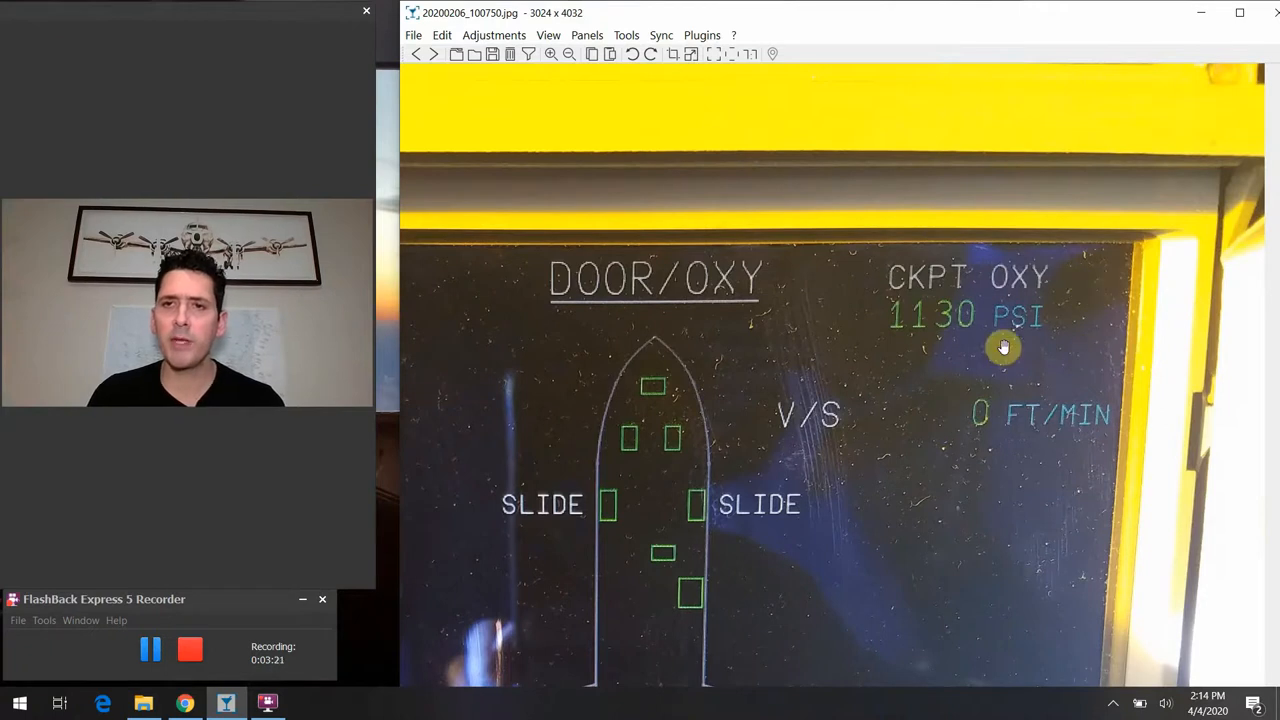
mouse_move(1116, 274)
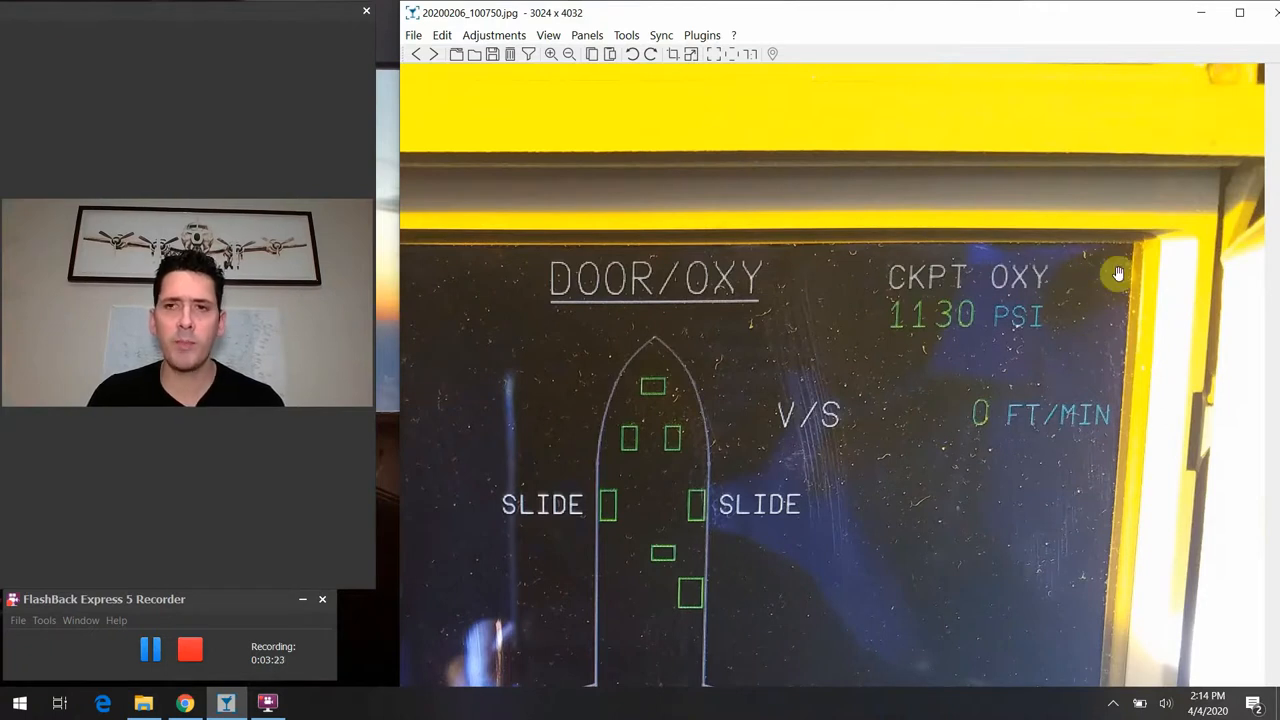
mouse_move(1004, 384)
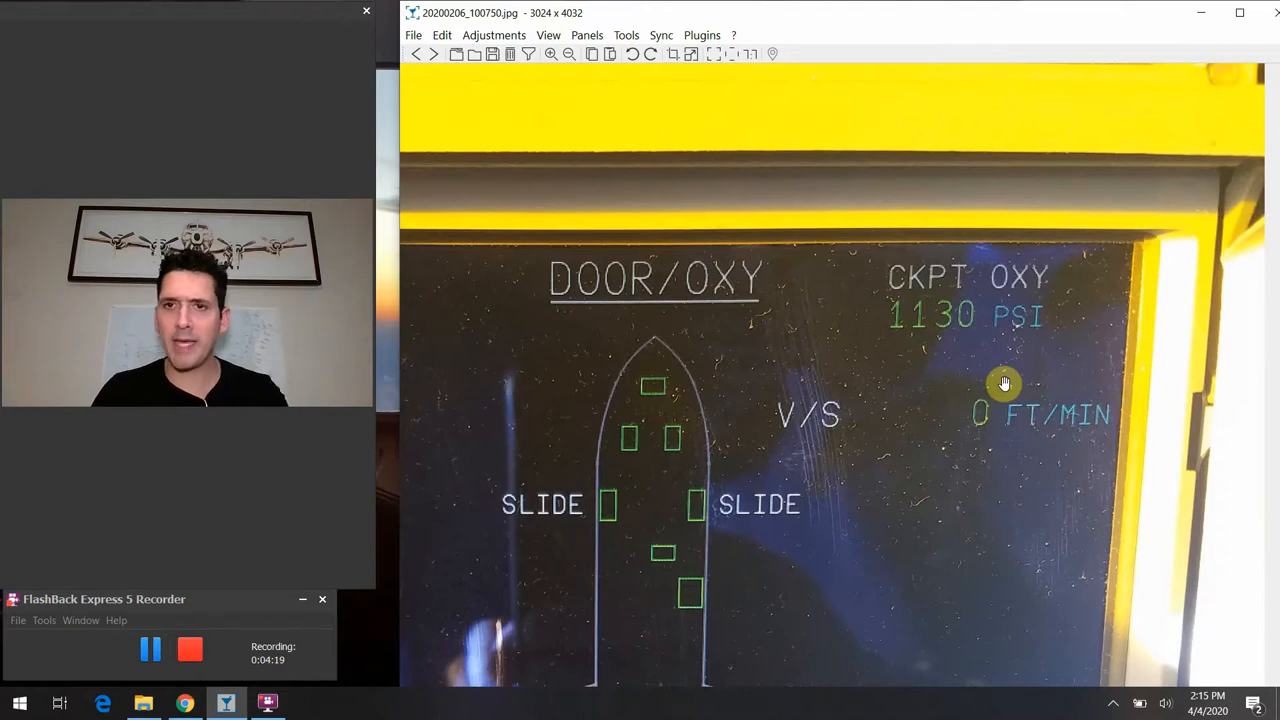
mouse_move(956, 336)
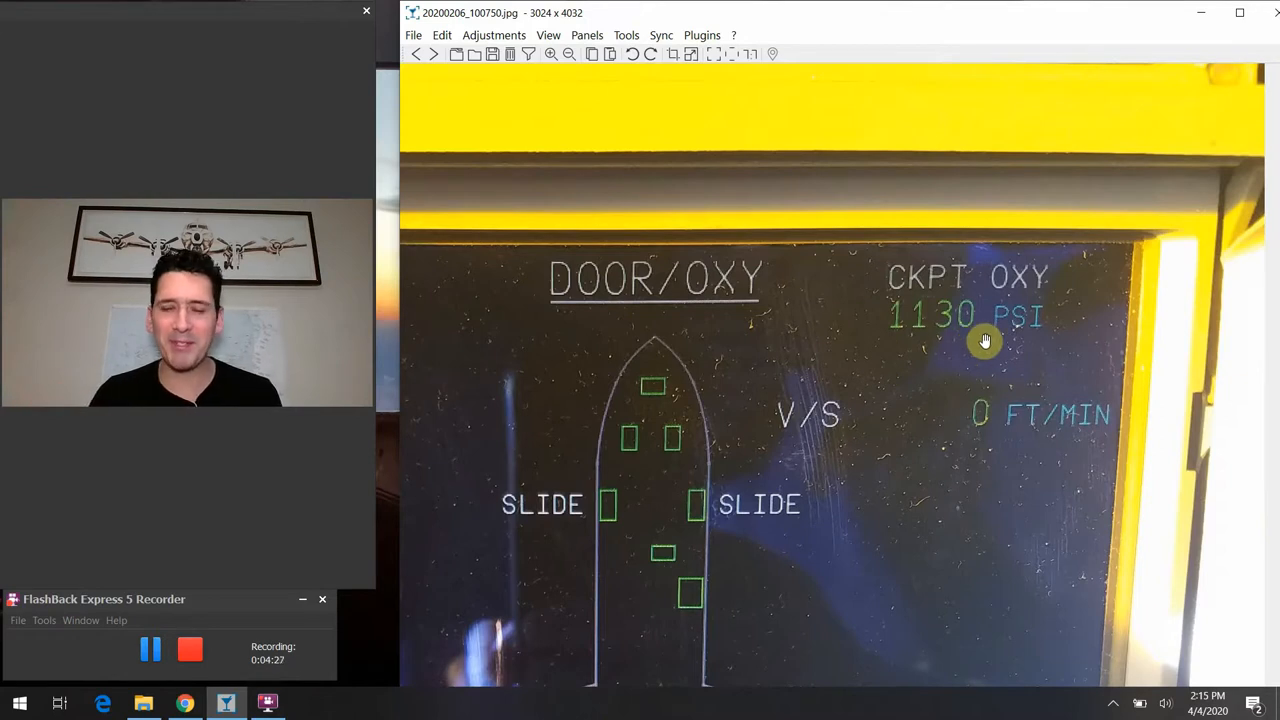
mouse_move(884, 348)
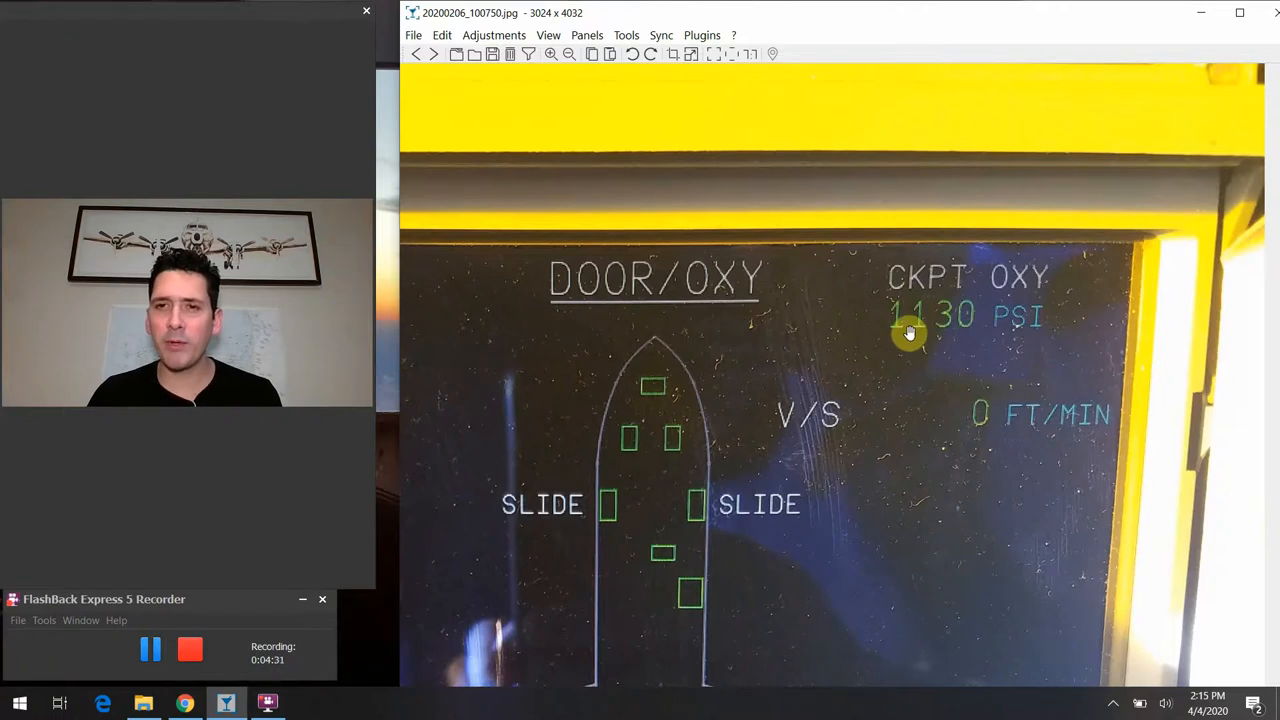
mouse_move(984, 332)
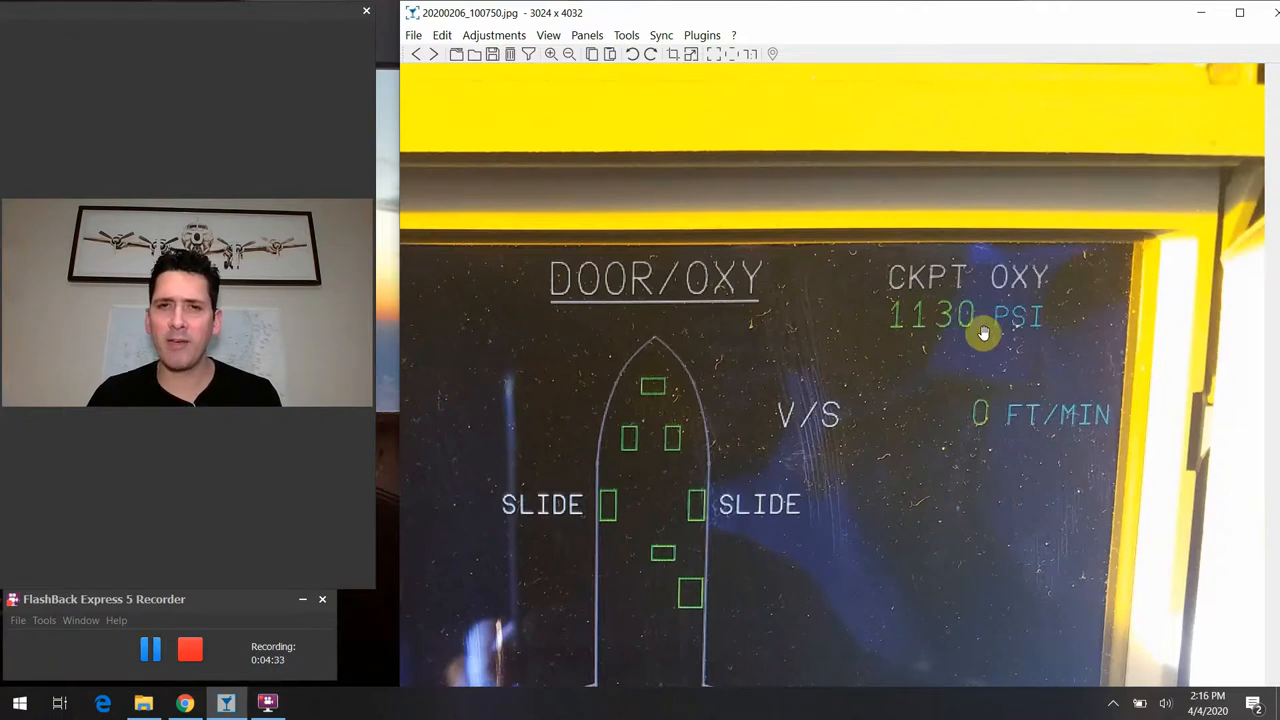
mouse_move(938, 344)
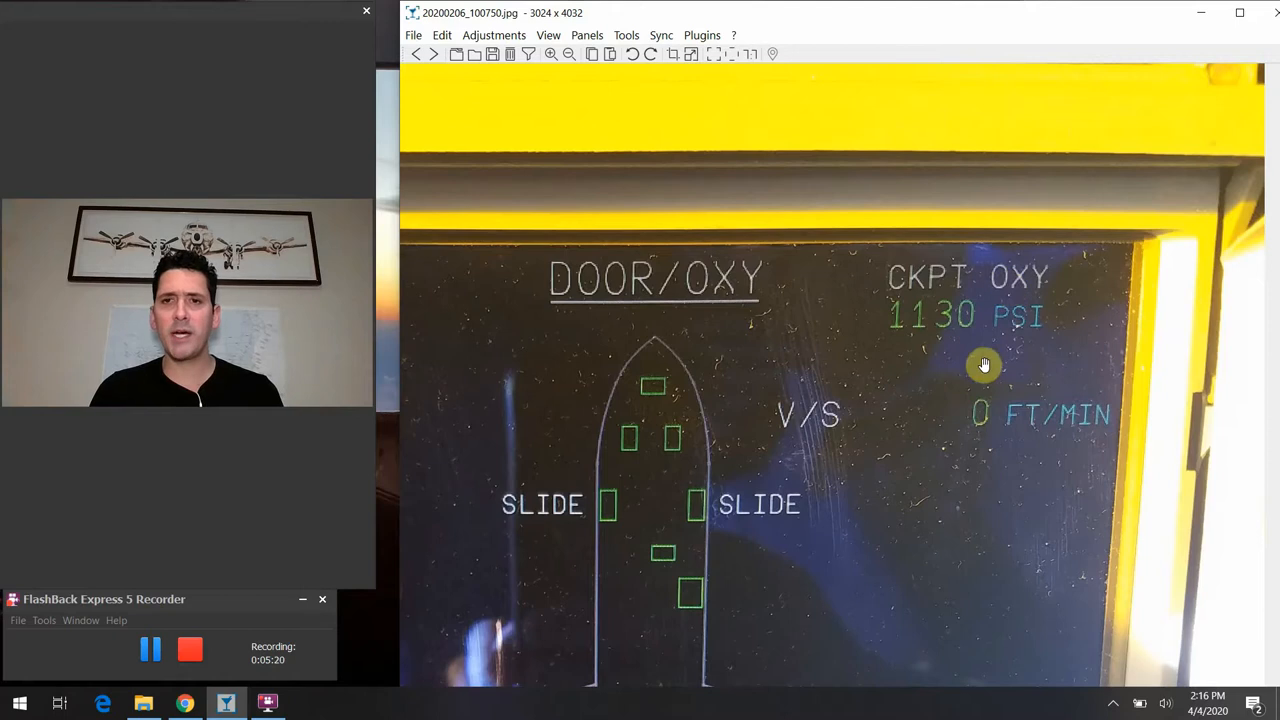
mouse_move(972, 378)
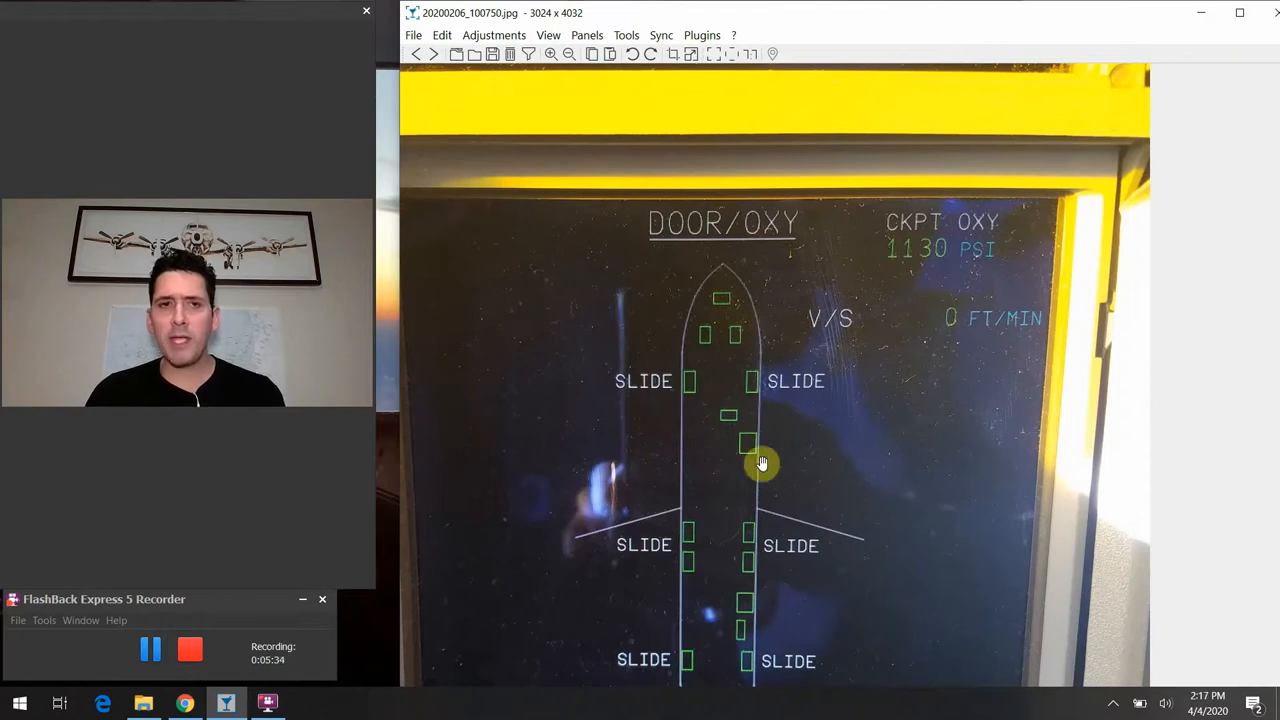
mouse_move(948, 338)
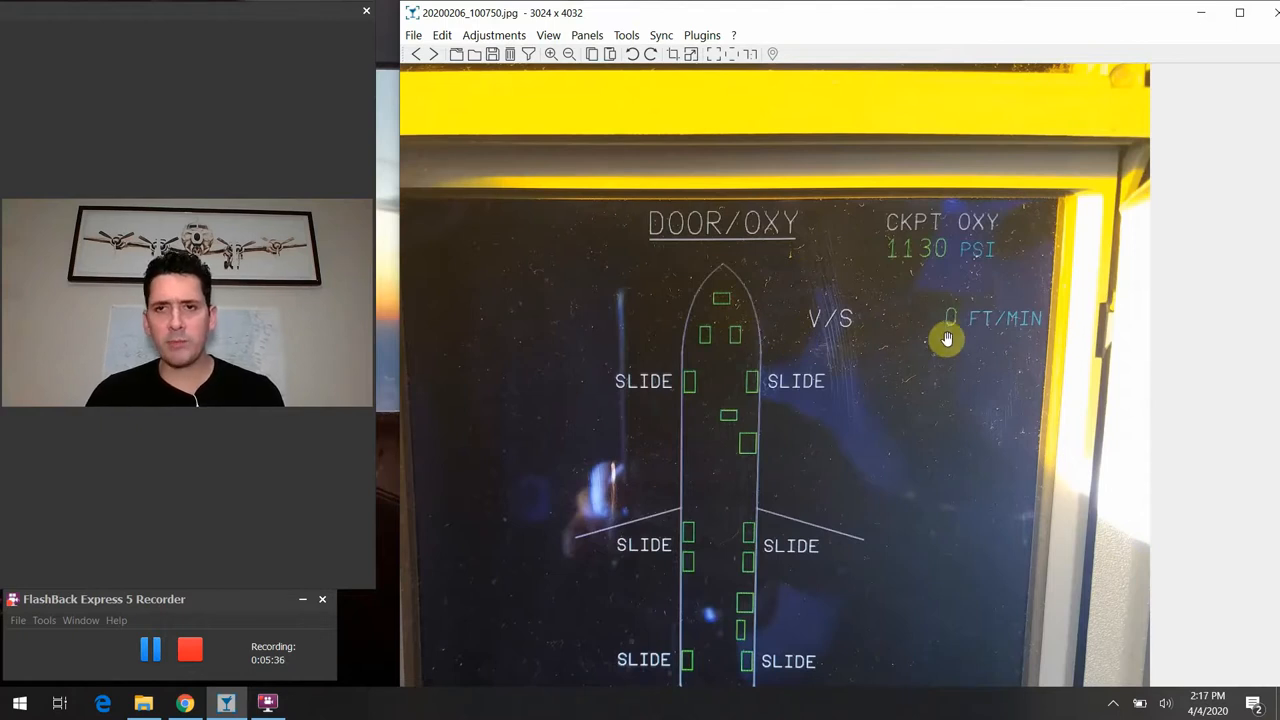
mouse_move(928, 360)
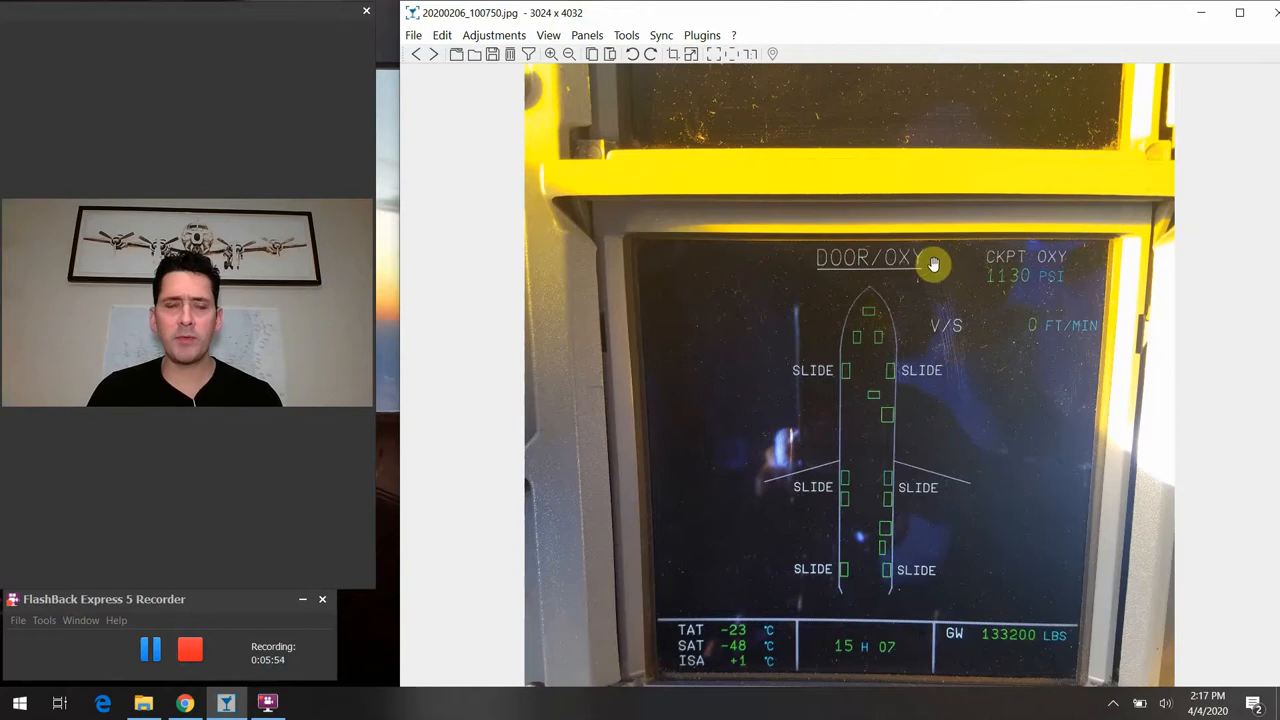
mouse_move(1000, 386)
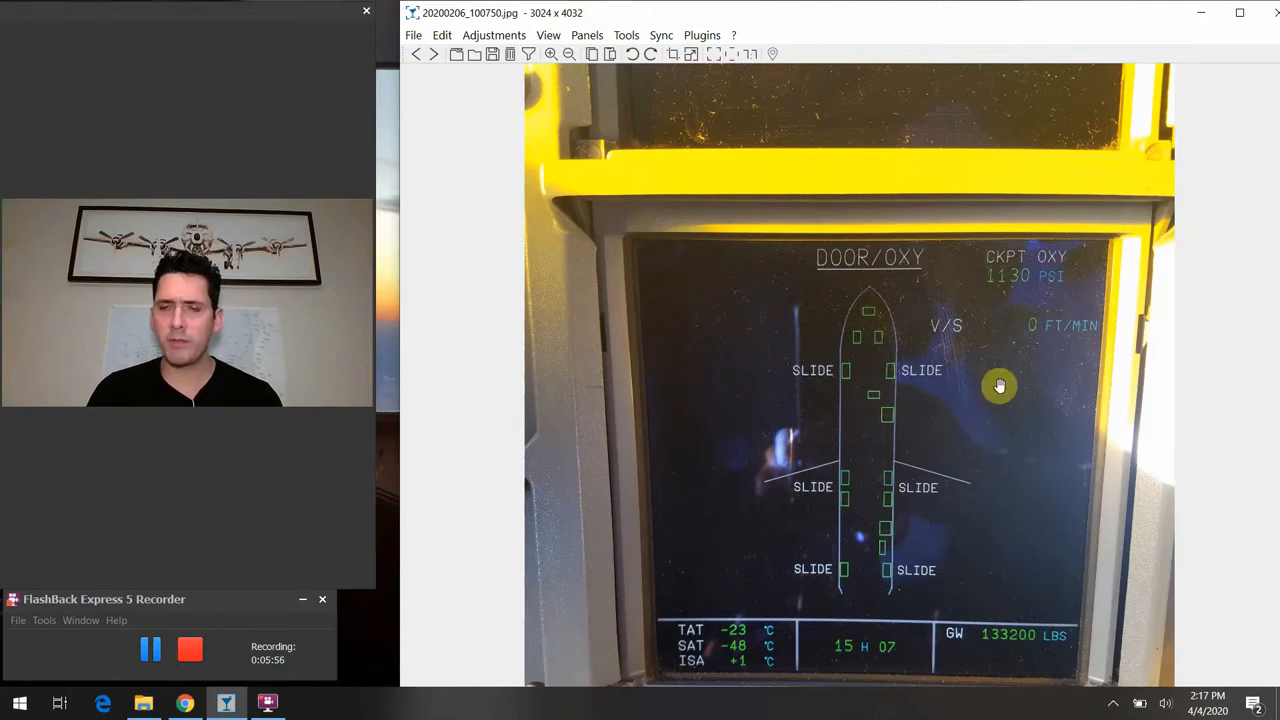
mouse_move(1008, 432)
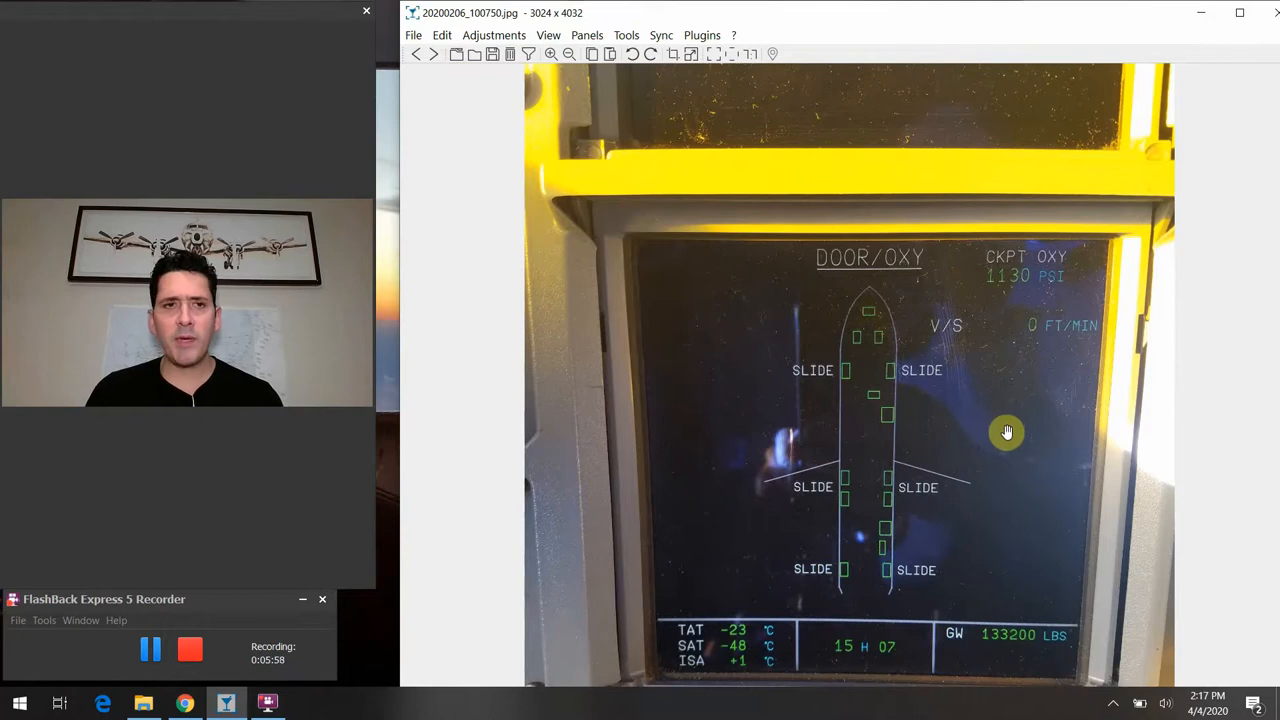